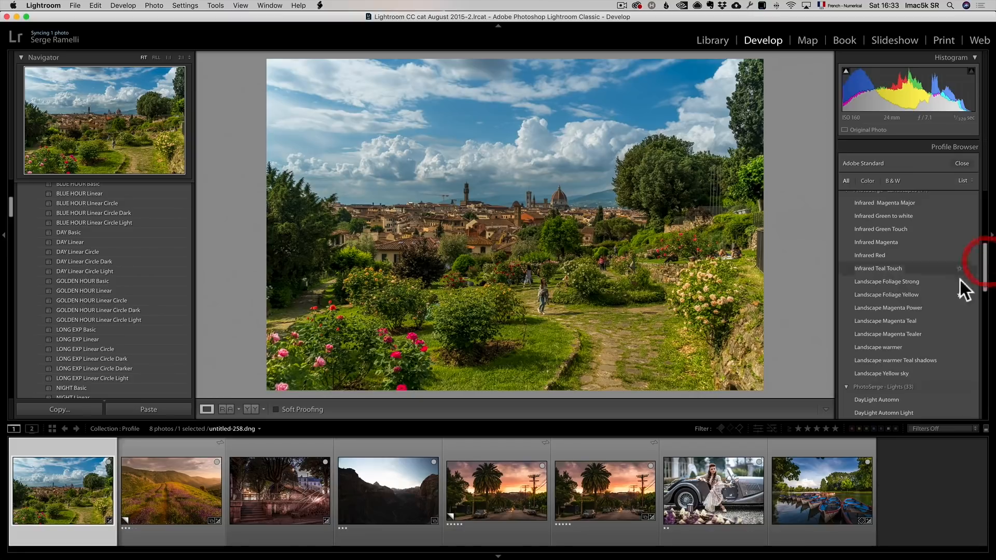
Try profile settings and shift the Florence photo's green hue, then reopen the profile list
click(886, 294)
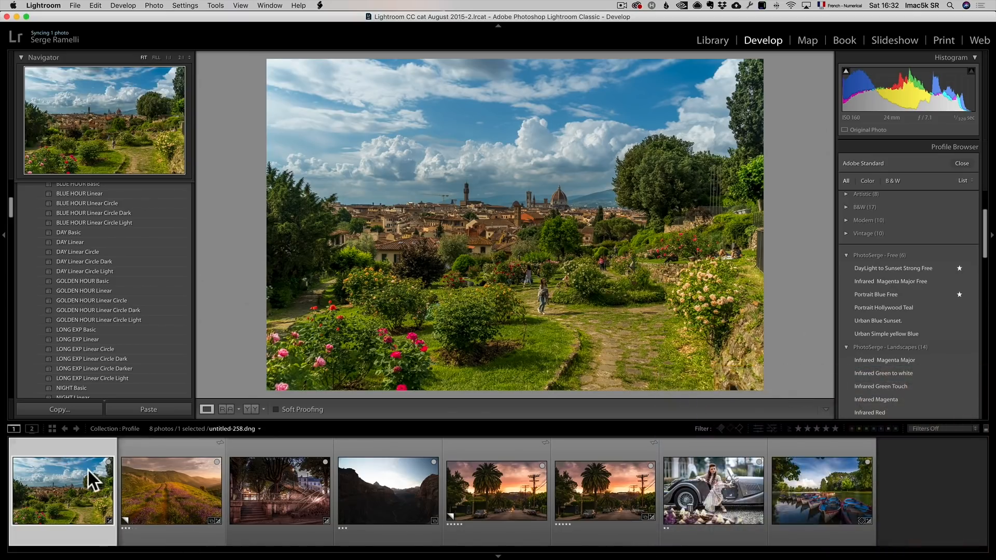
mouse_move(608, 244)
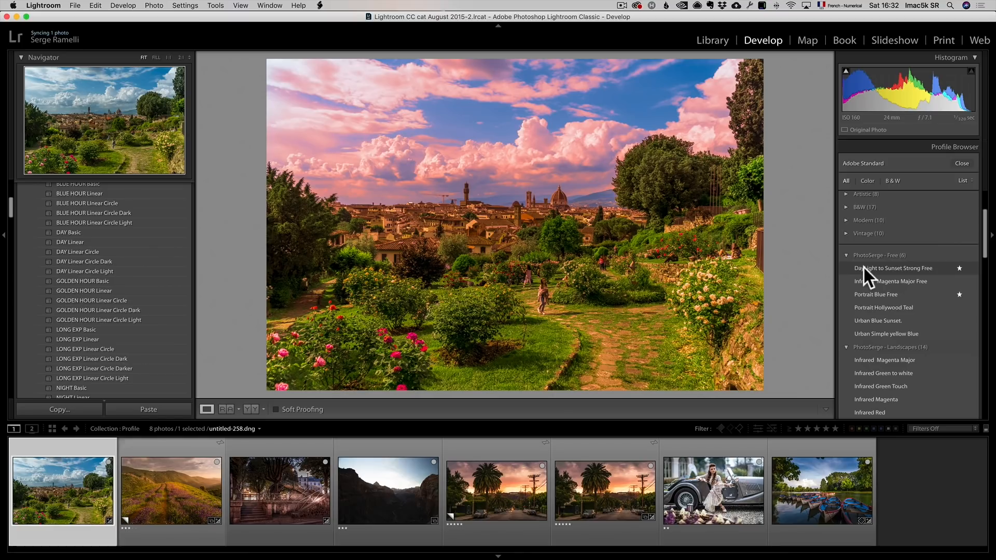
click(893, 281)
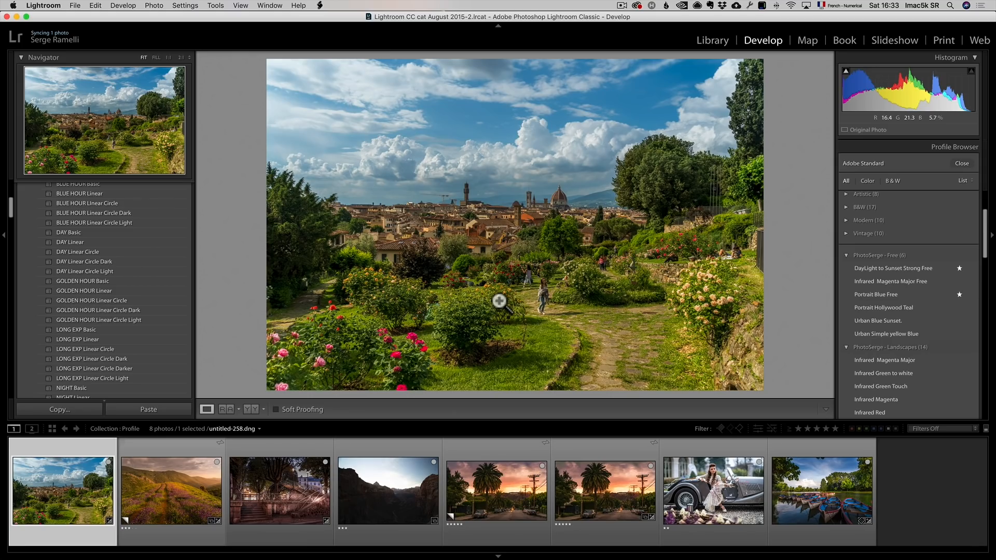
click(962, 163)
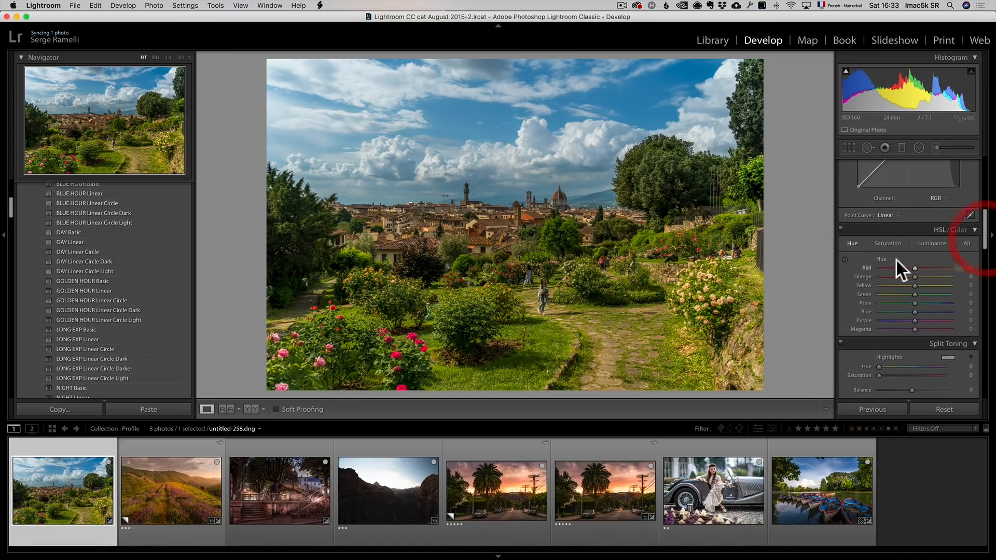
drag(928, 295, 889, 294)
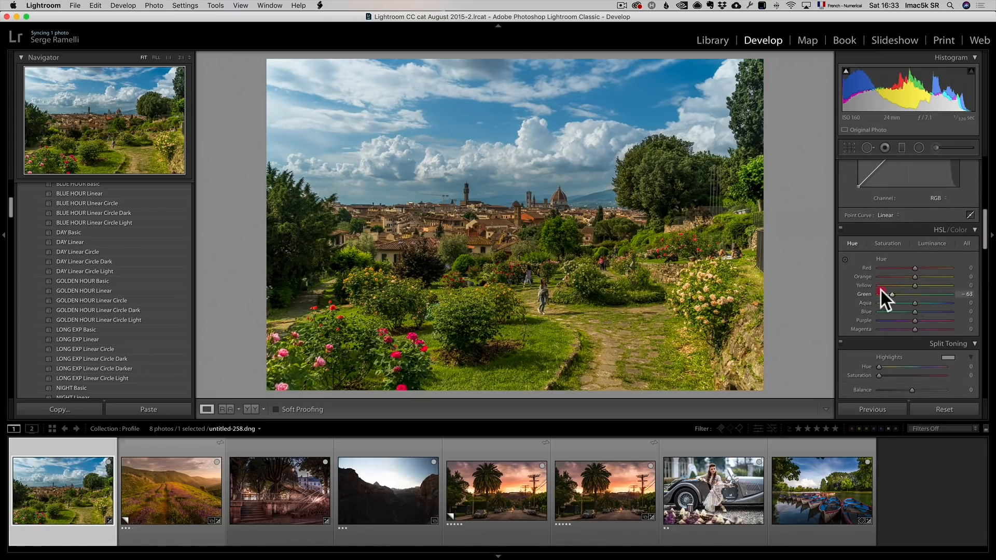
drag(889, 294, 881, 294)
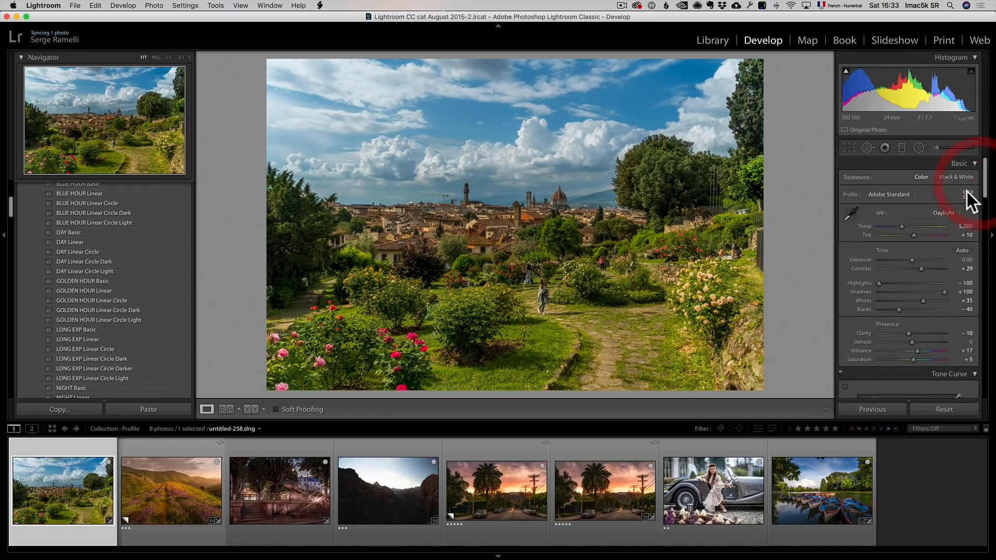
click(968, 194)
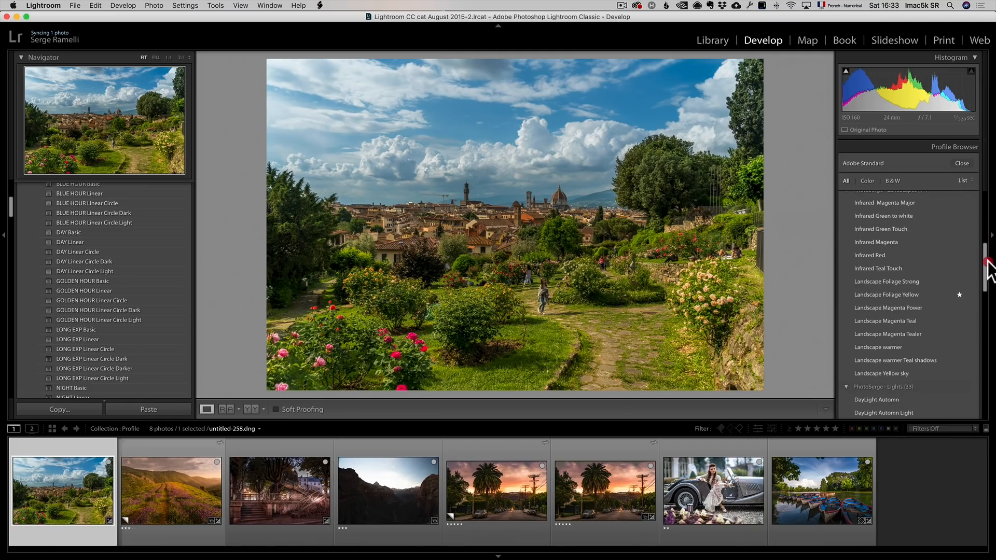
Apply Landscape Foliage Yellow at amount 94 and close the Profile Browser
click(886, 294)
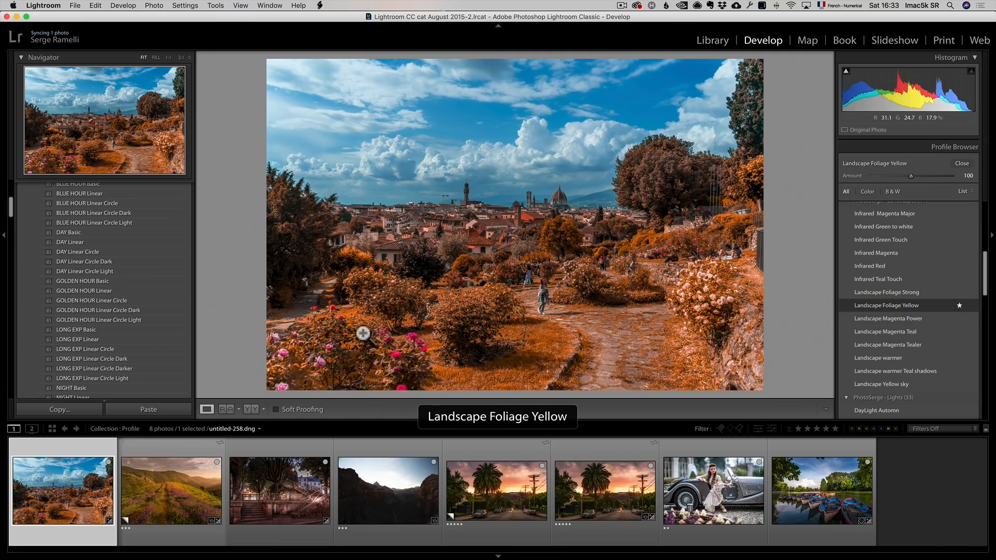
mouse_move(532, 308)
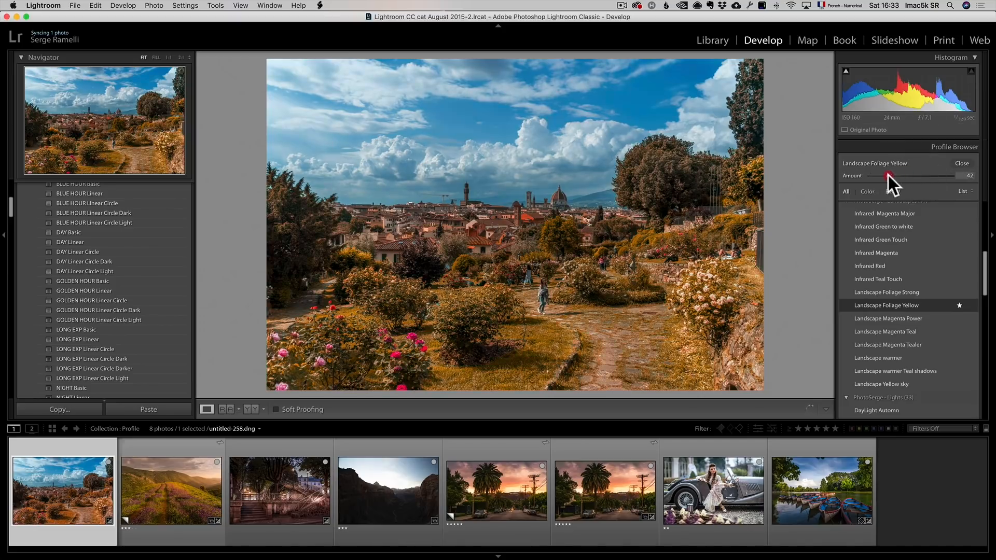
drag(890, 176, 938, 175)
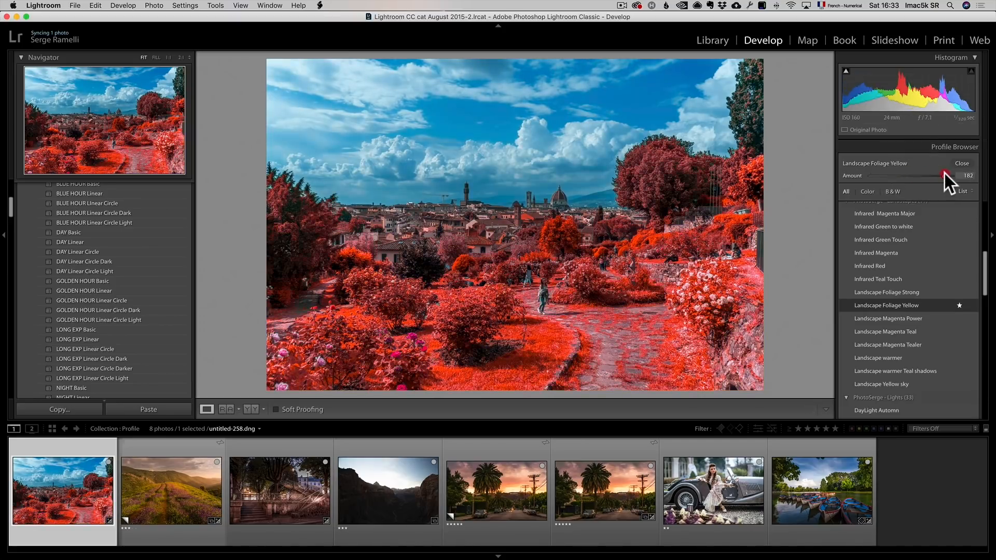
drag(940, 176, 902, 176)
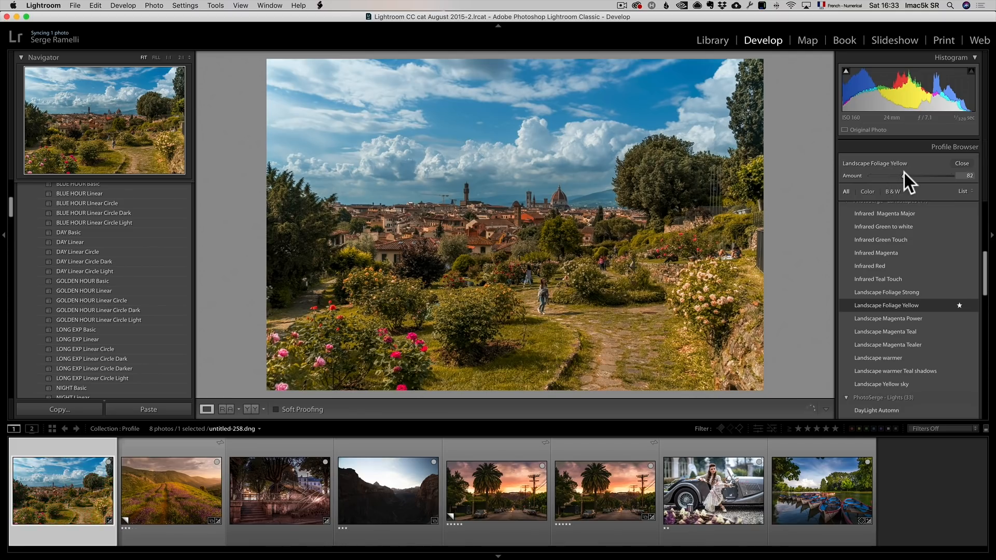
drag(922, 175, 940, 176)
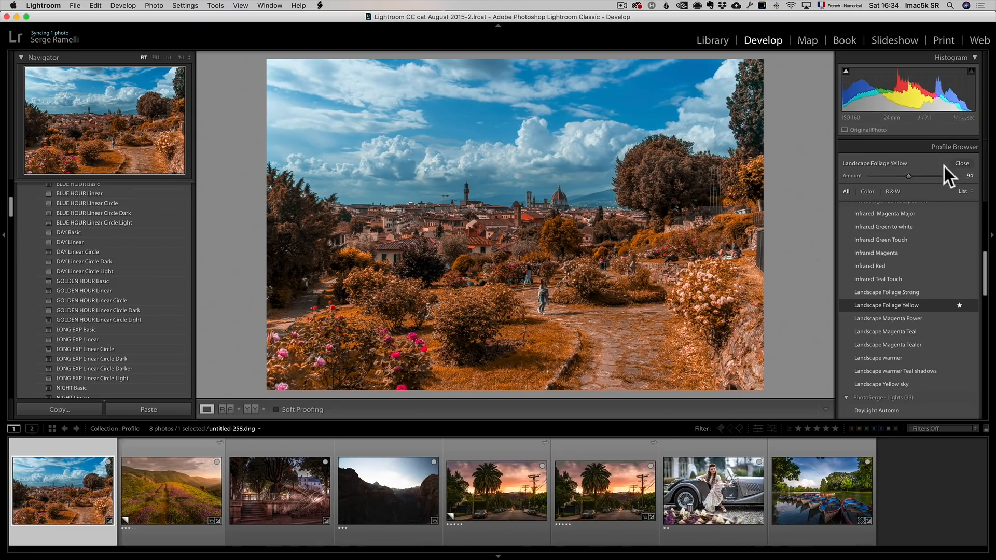
mouse_move(931, 187)
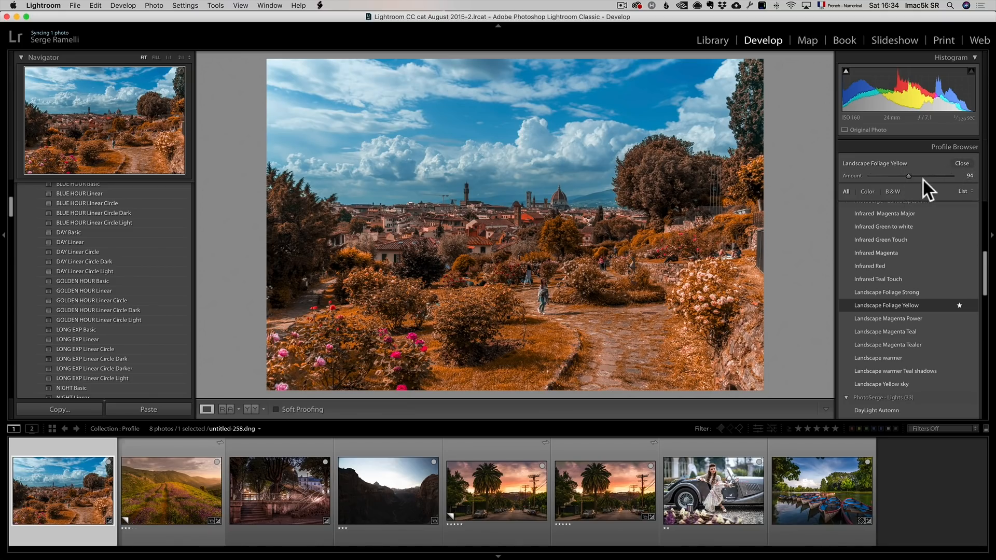
mouse_move(962, 164)
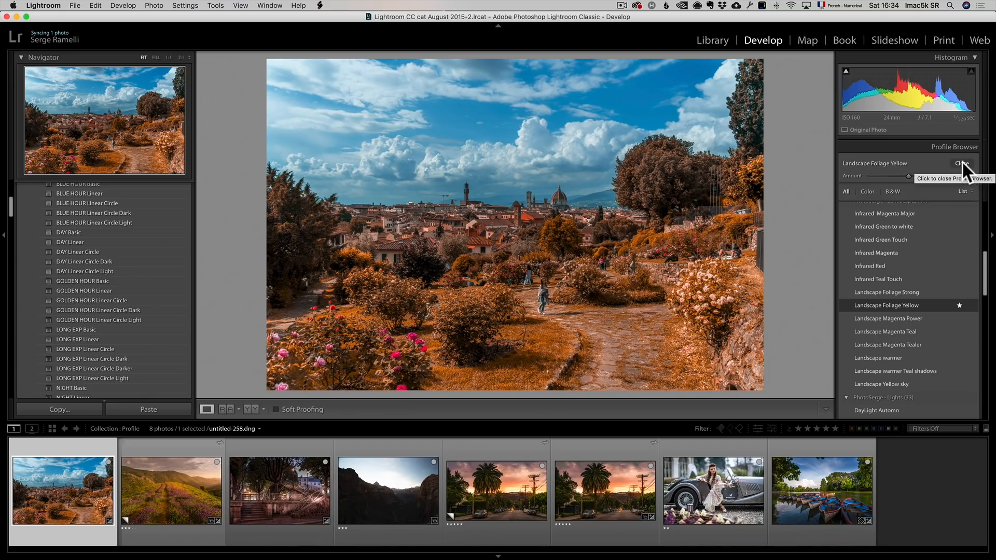
click(963, 164)
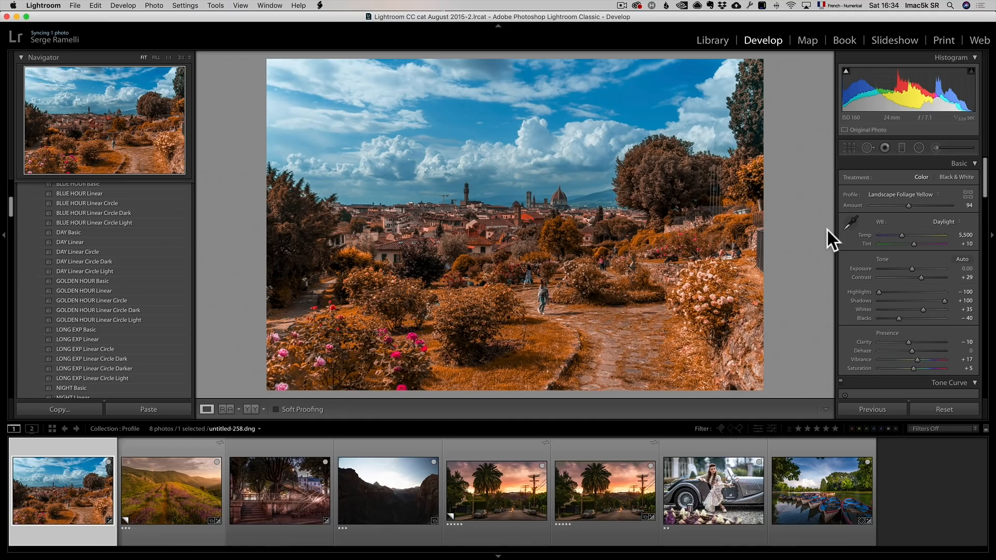
mouse_move(505, 241)
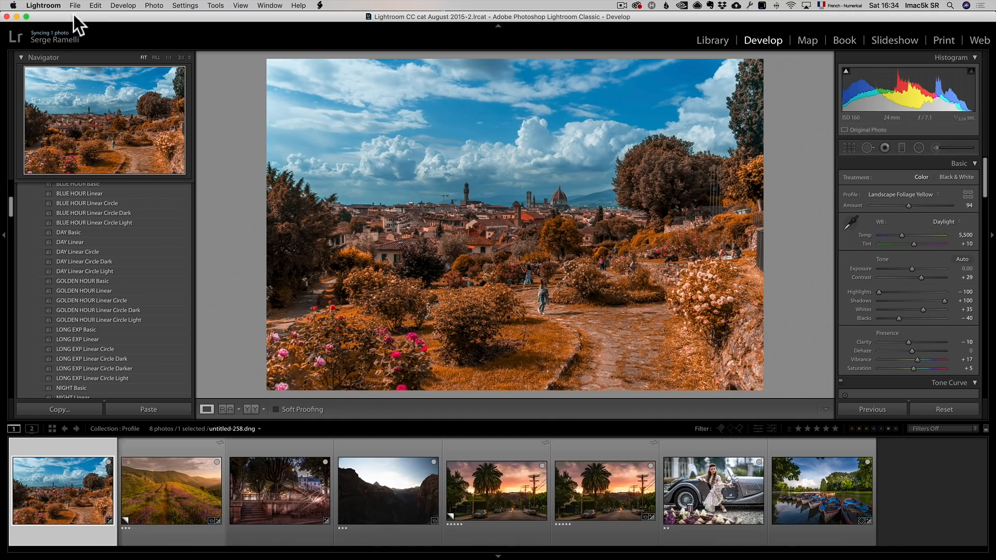
Show the Lightroom presets folder from Preferences, browse CameraRaw > Settings, and check the Lightroom version
click(43, 5)
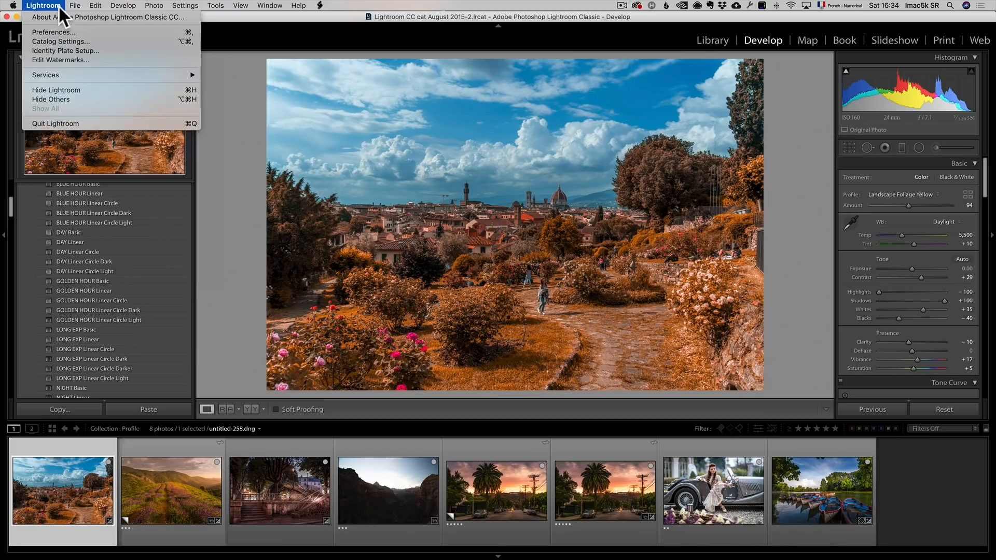
click(53, 32)
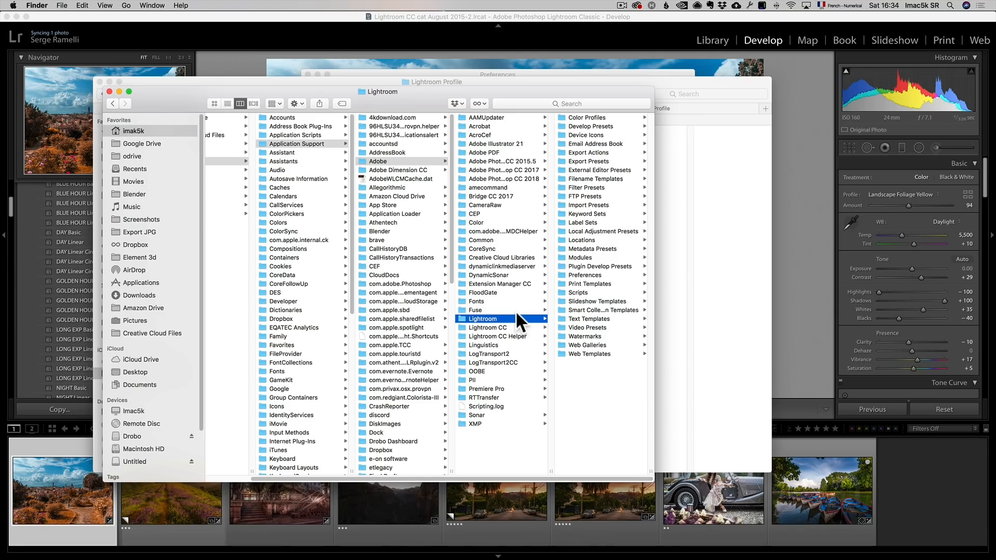
mouse_move(602, 143)
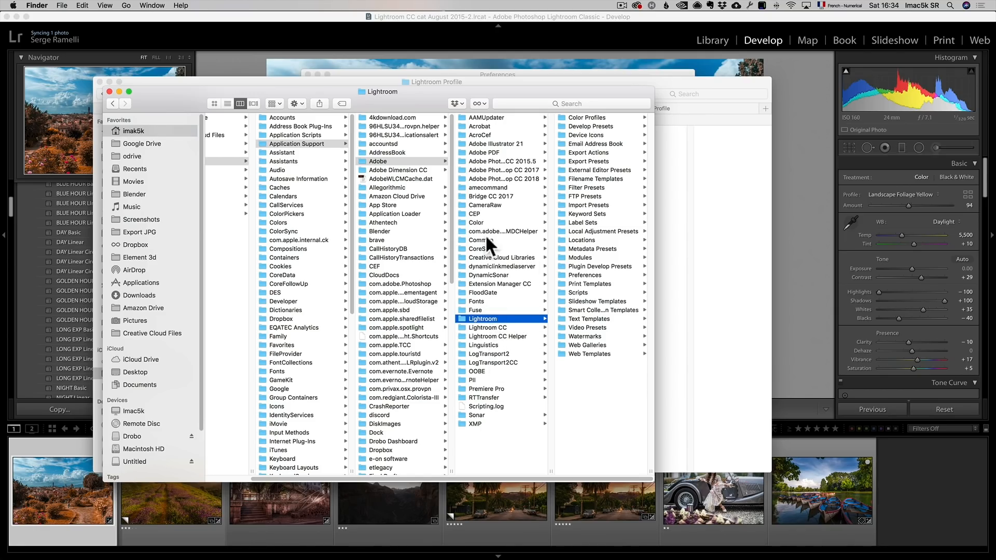
click(486, 205)
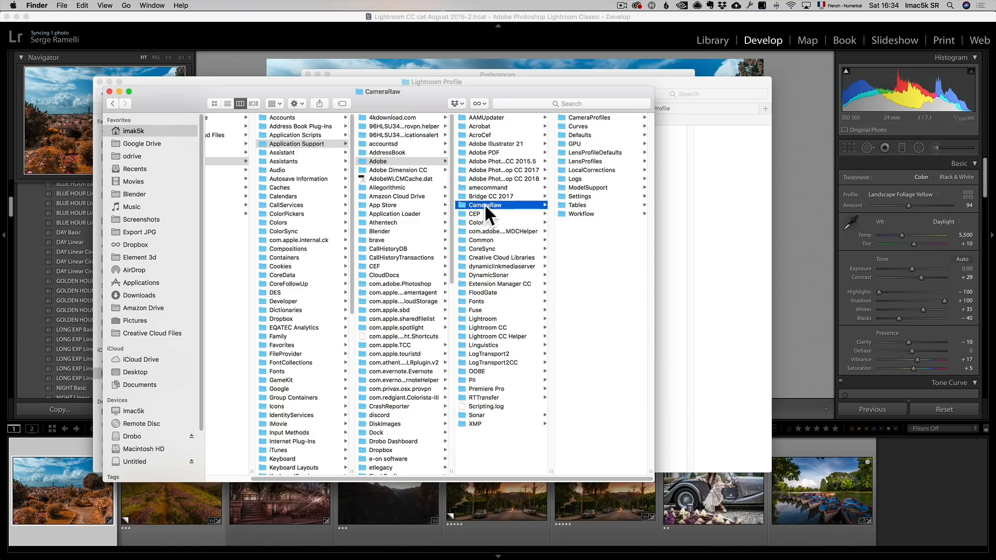
mouse_move(585, 201)
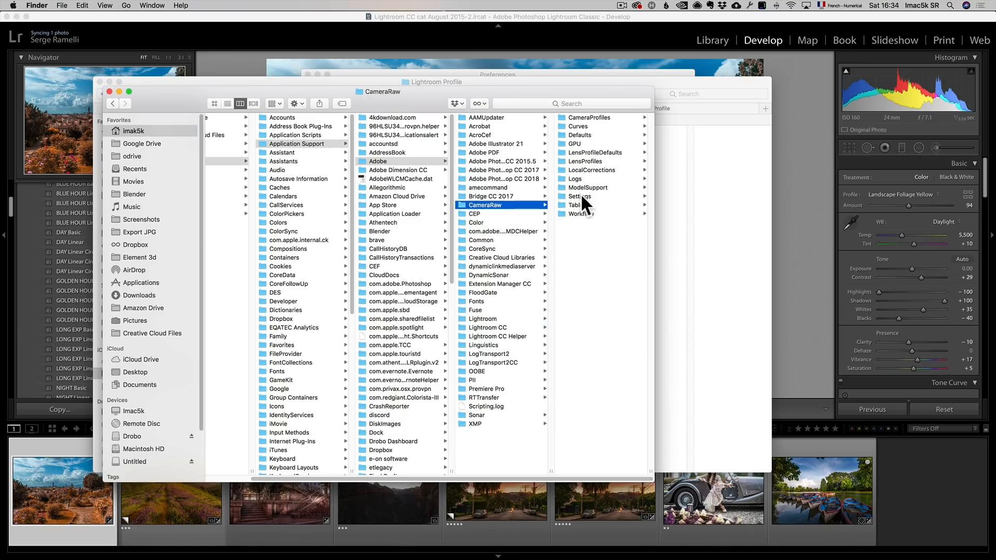
click(485, 196)
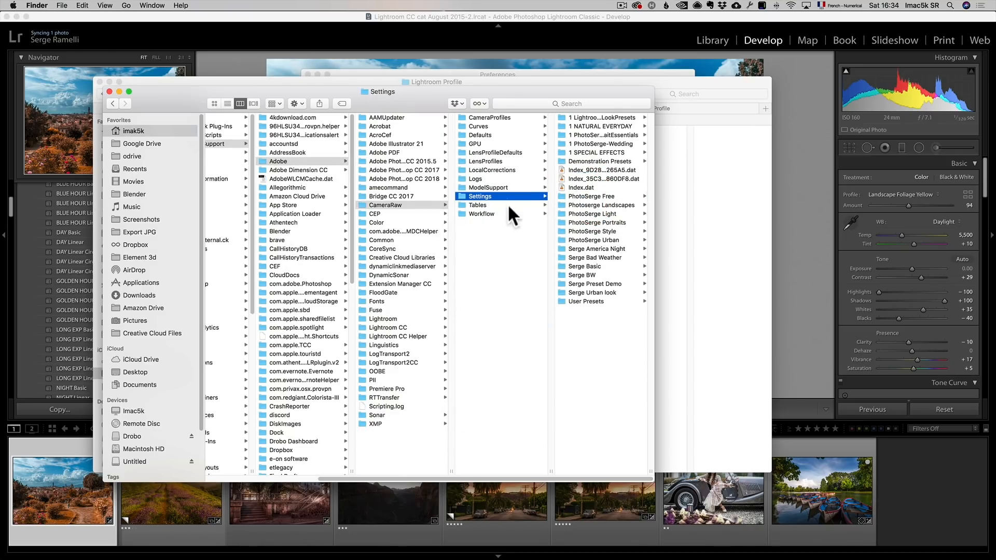
mouse_move(209, 48)
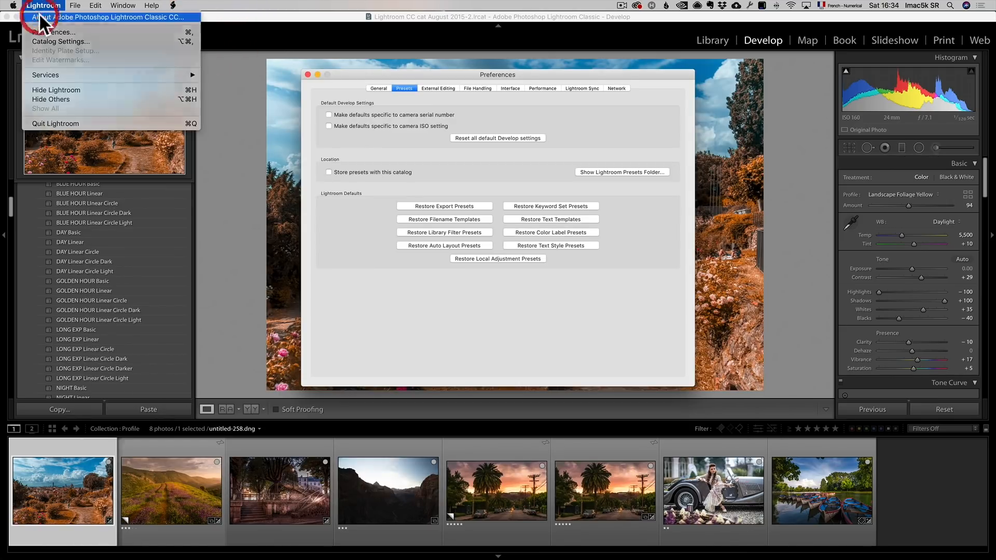
click(41, 17)
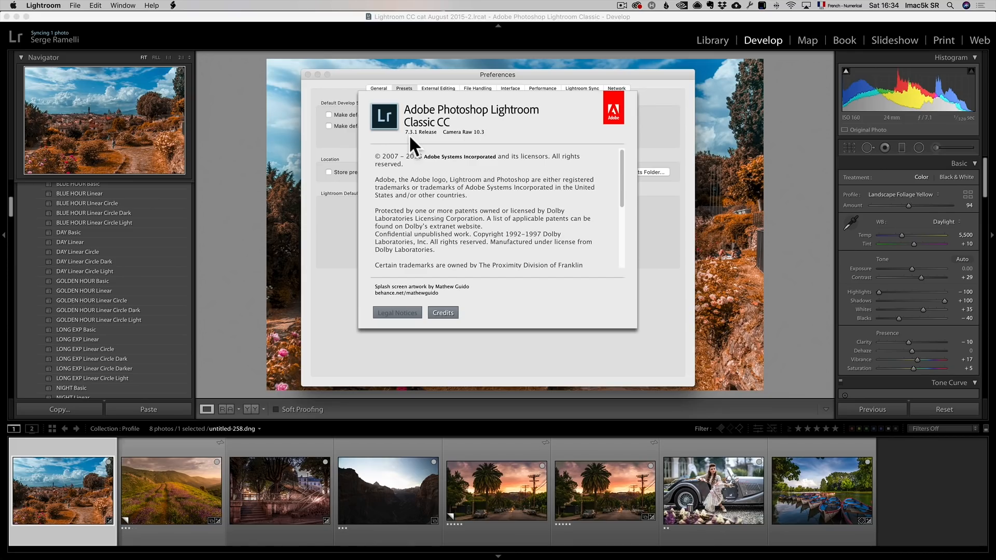
mouse_move(422, 143)
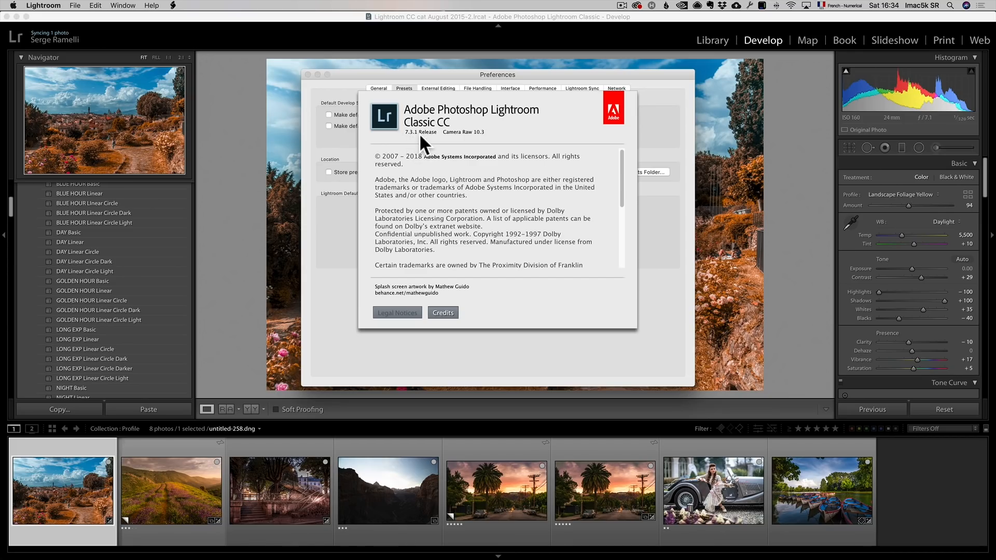
mouse_move(424, 131)
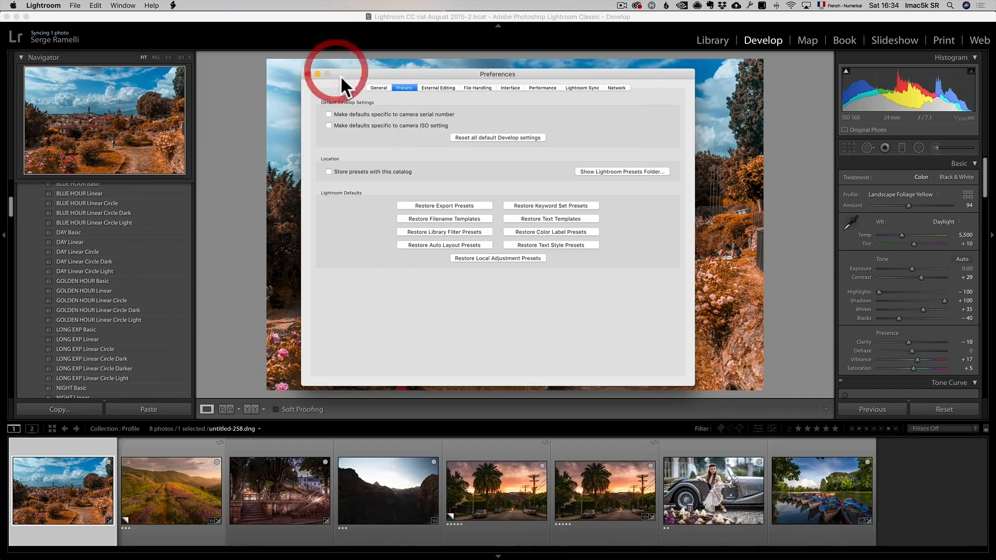
click(621, 171)
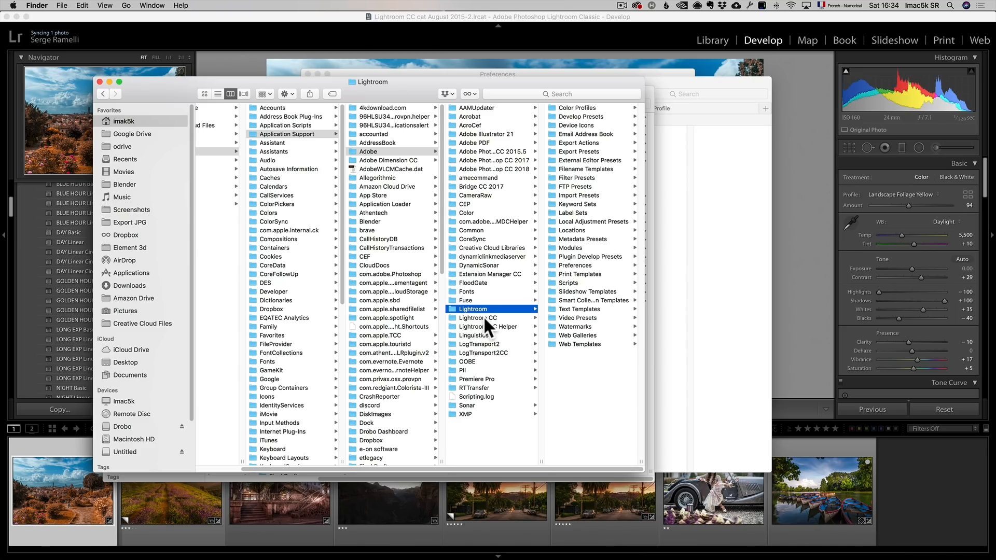
Copy the PhotoSerge folders from Desktop > Lightroom Profile into CameraRaw > Settings, then close Preferences
click(481, 195)
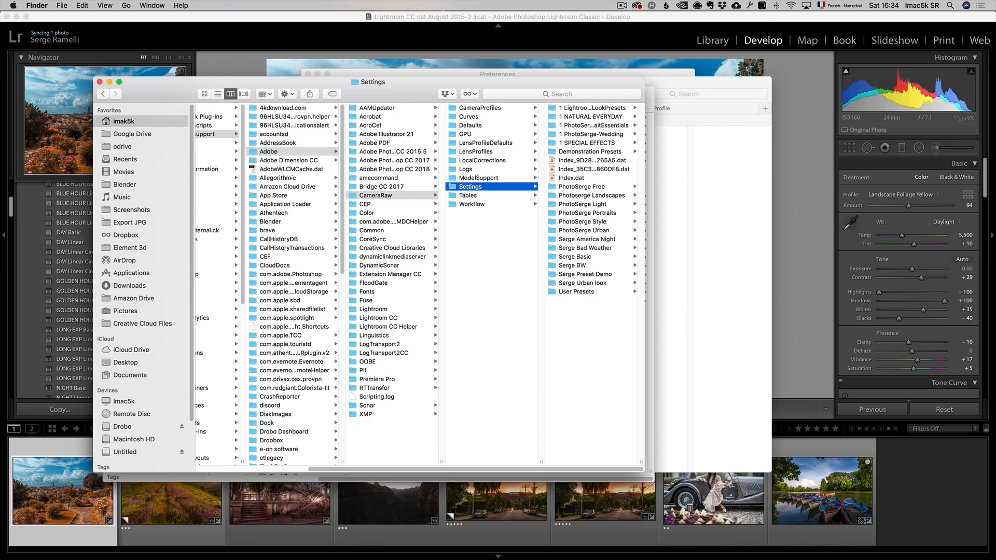
mouse_move(730, 387)
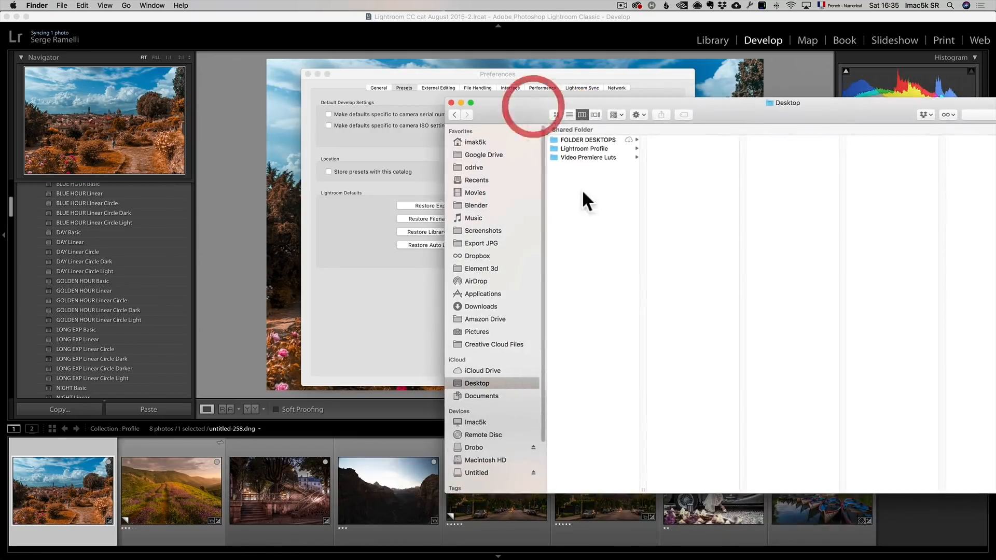
click(585, 149)
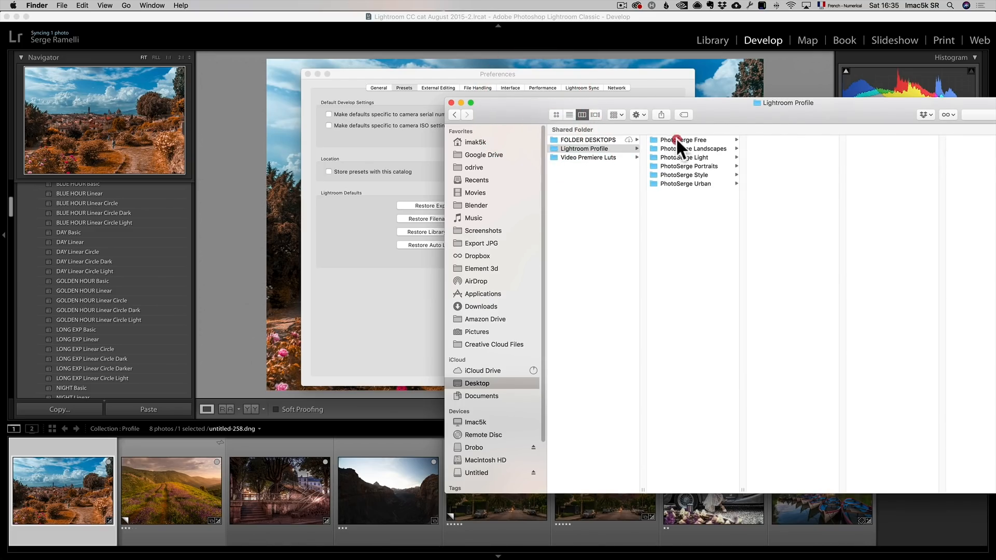
click(685, 140)
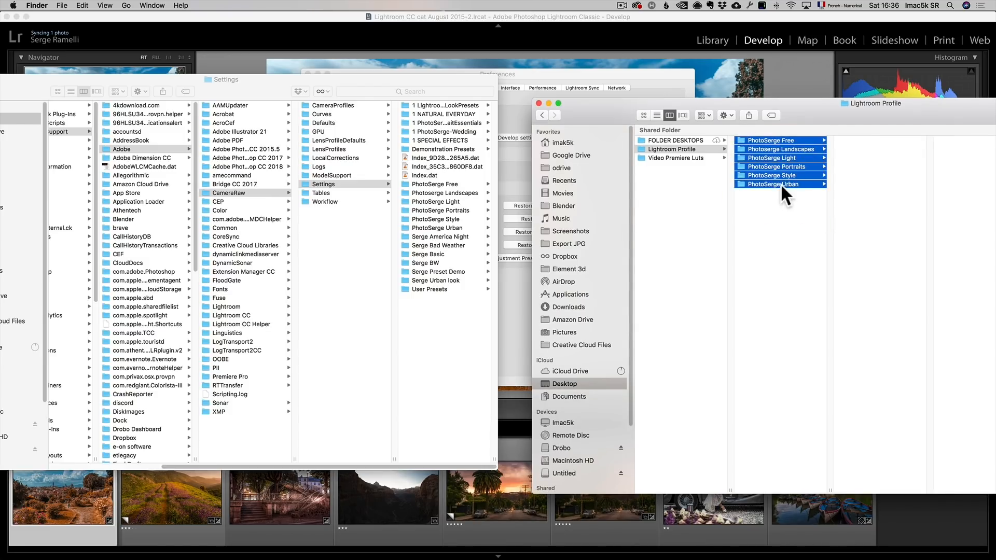
click(781, 184)
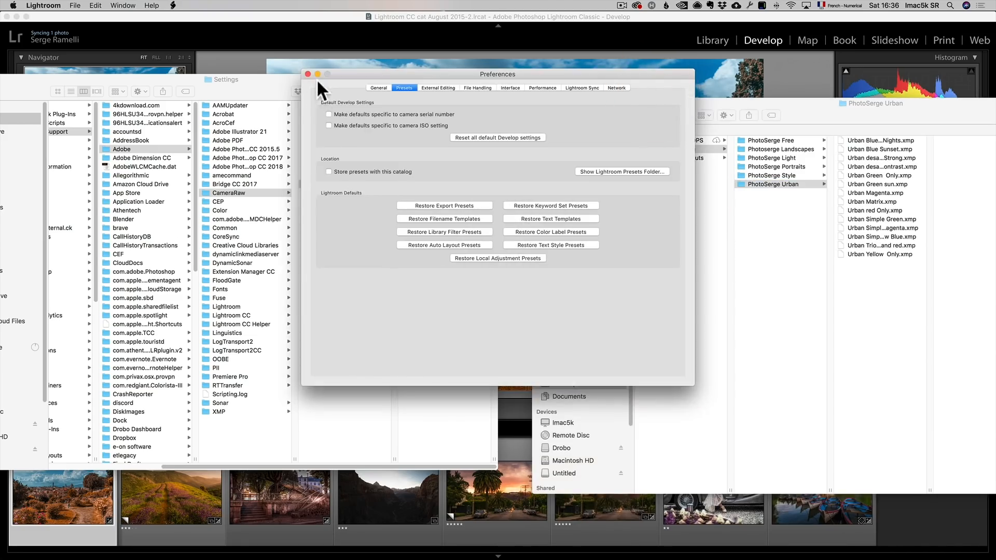
click(308, 74)
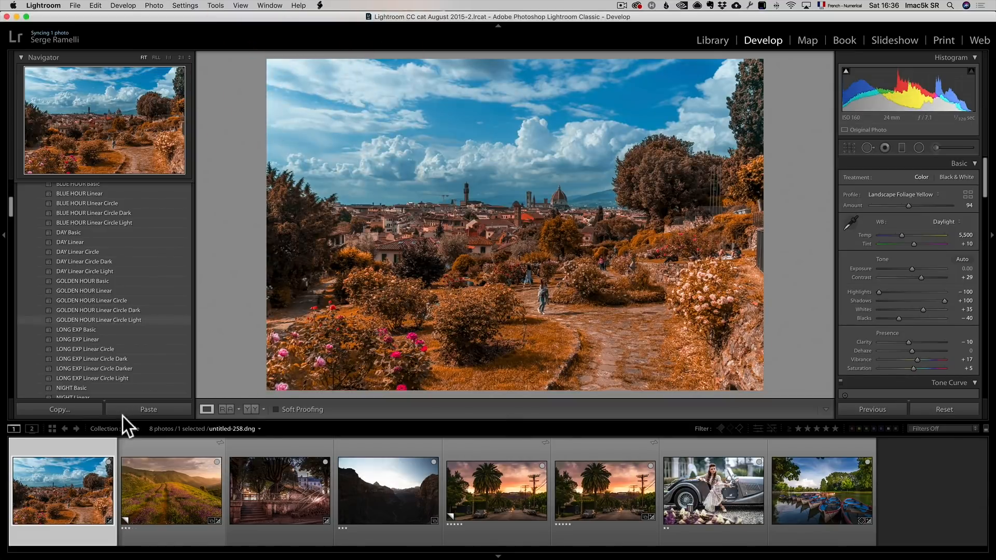
Select the hillside photo and apply the GOLDEN HOUR Linear Circle preset
click(170, 490)
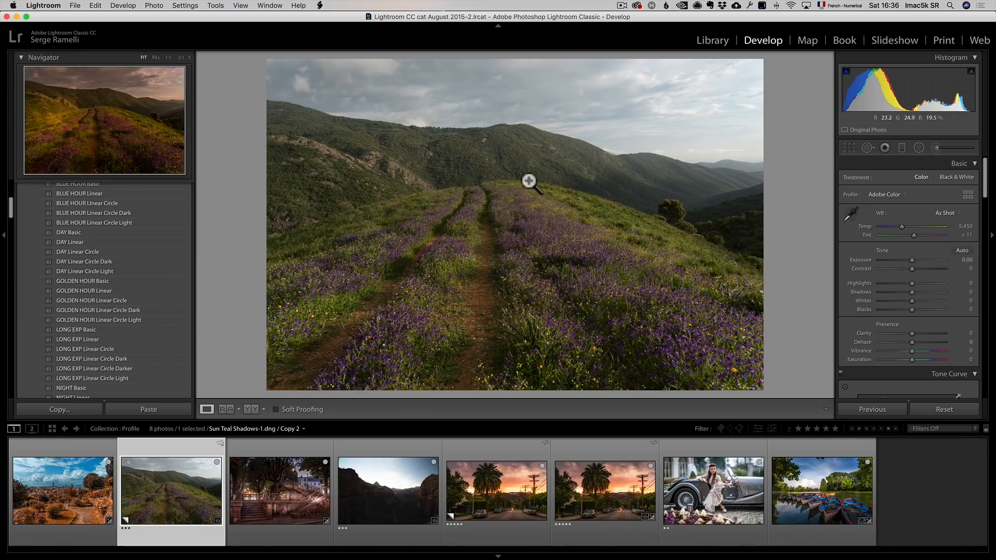
mouse_move(83, 281)
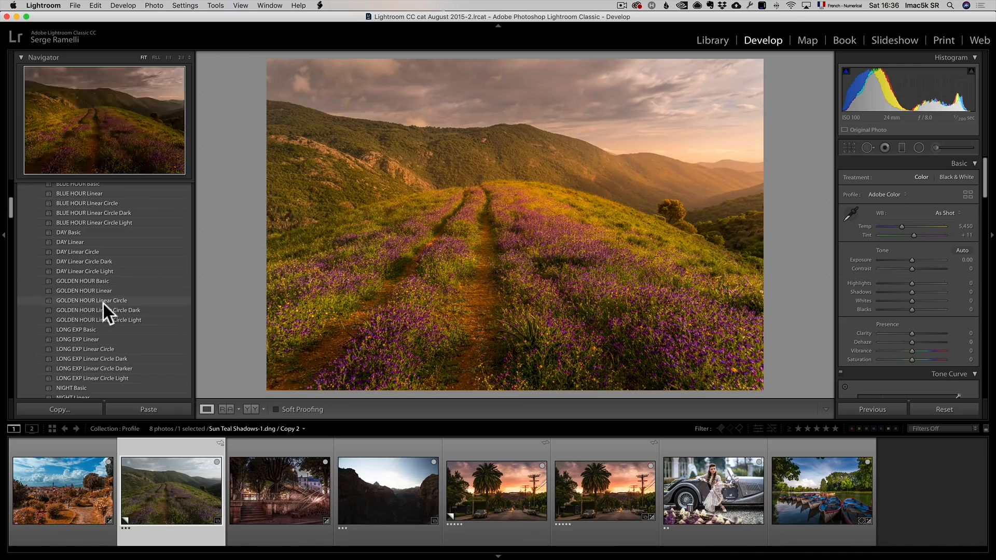
click(92, 301)
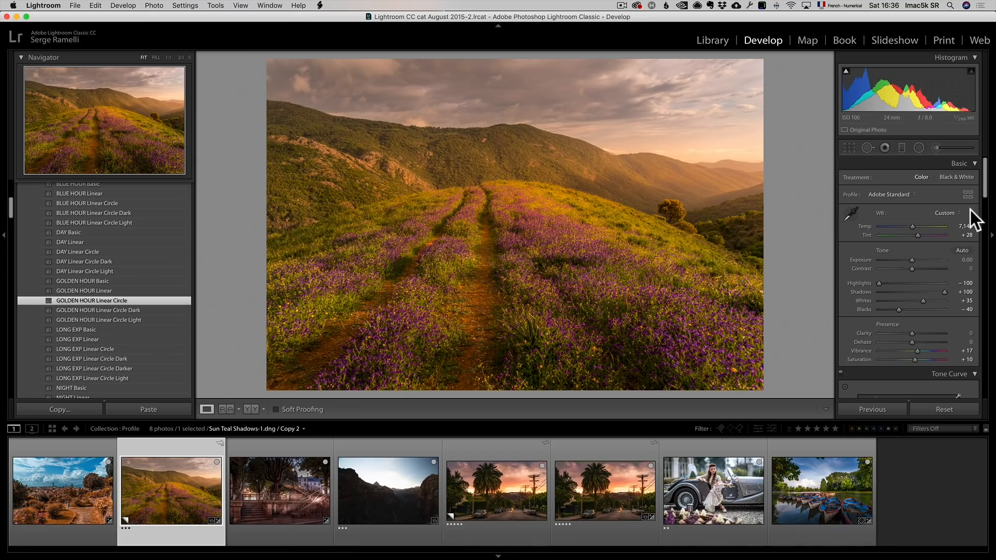
click(970, 195)
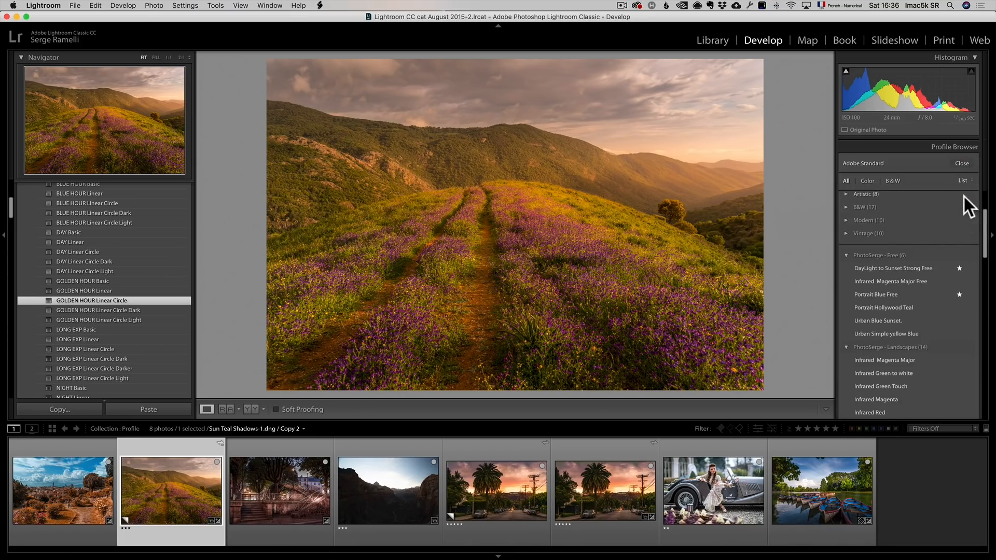
scroll(down, 3)
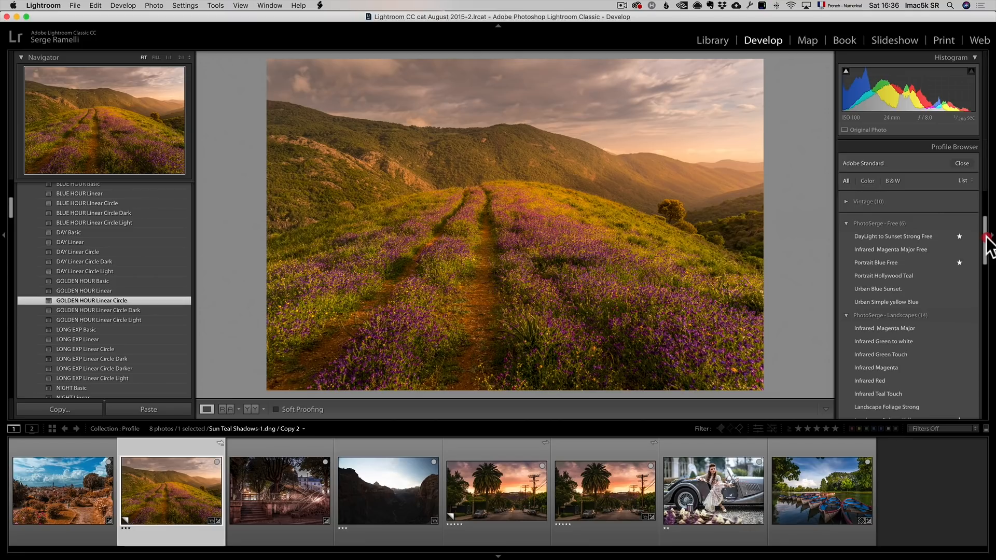
scroll(down, 3)
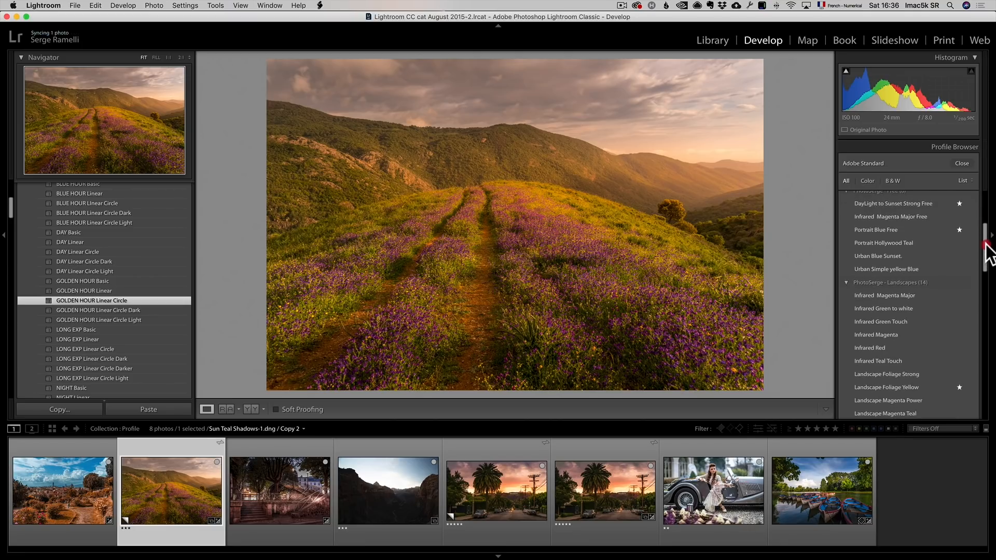
scroll(down, 3)
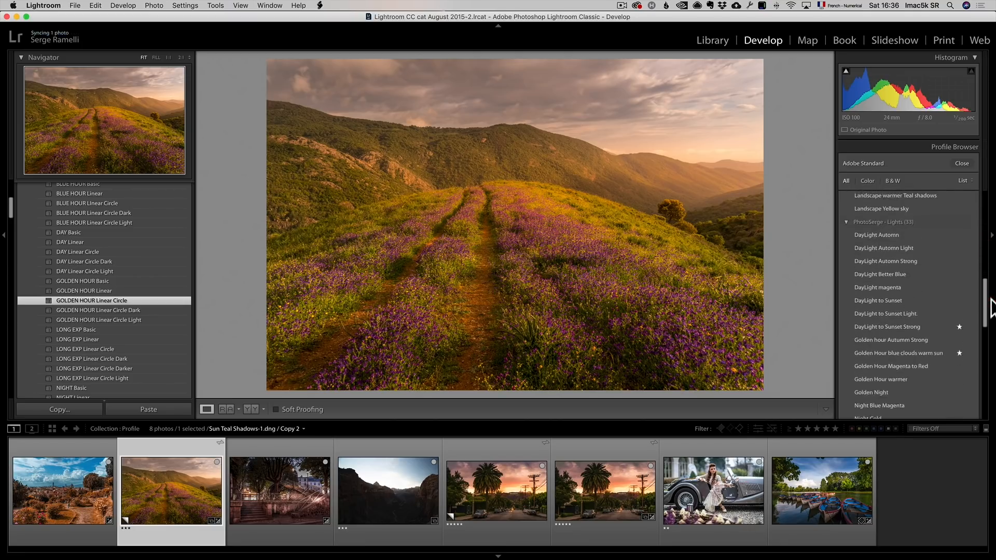
mouse_move(874, 364)
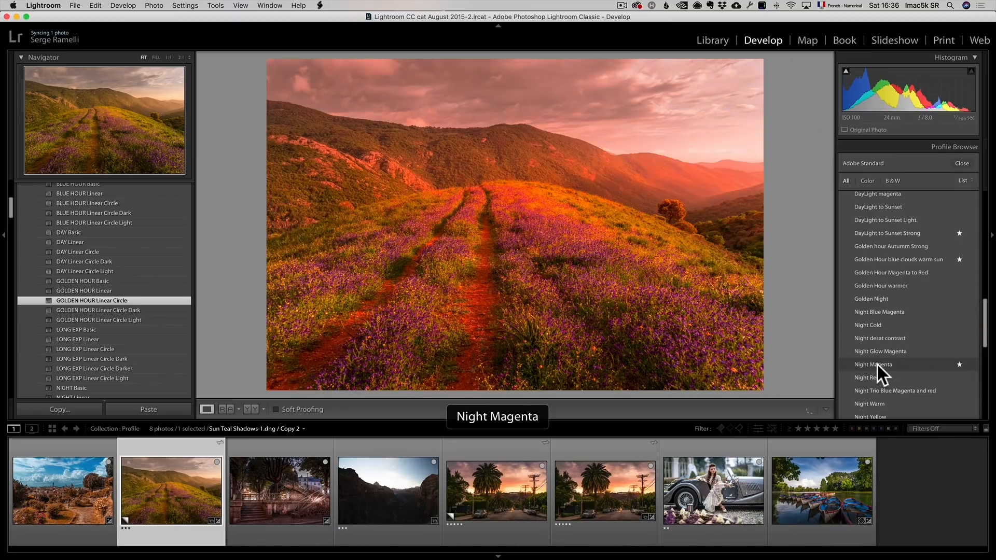
Apply the Night Magenta profile and lower its amount to 34
click(881, 362)
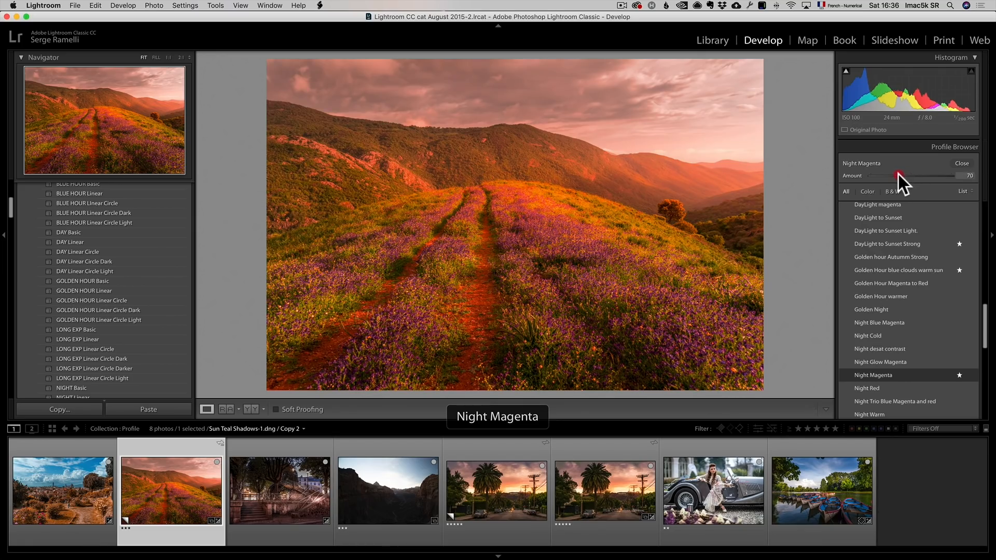
drag(897, 176, 892, 175)
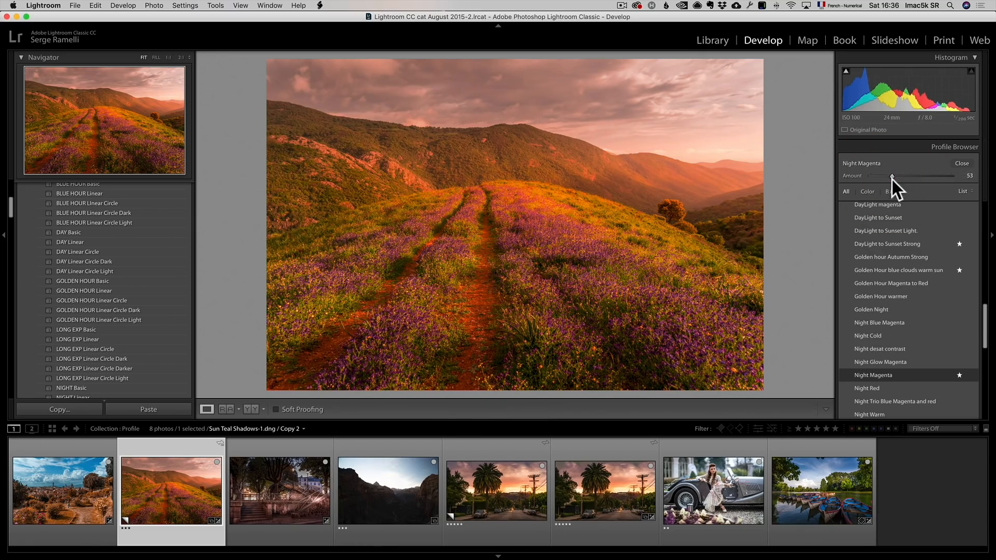
drag(890, 175, 884, 176)
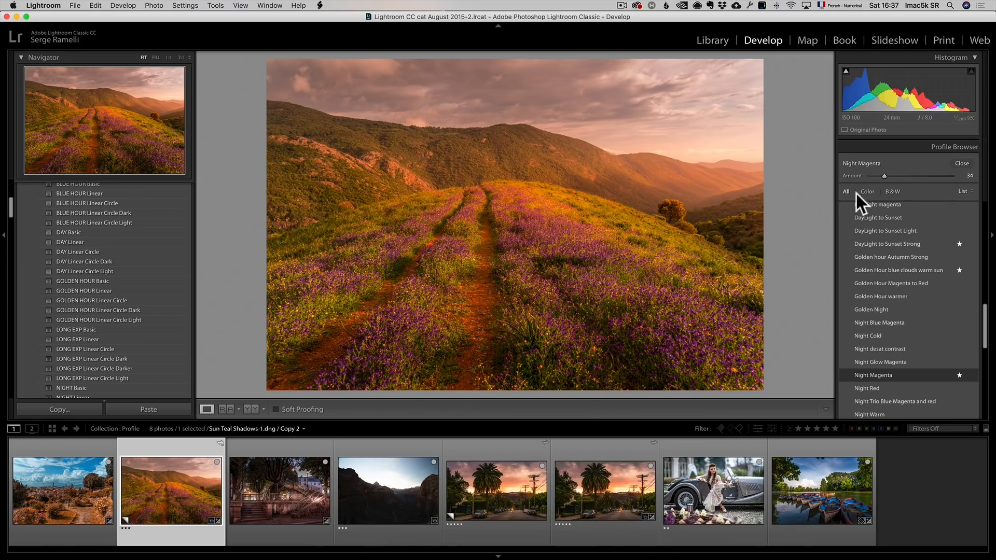
drag(883, 176, 909, 176)
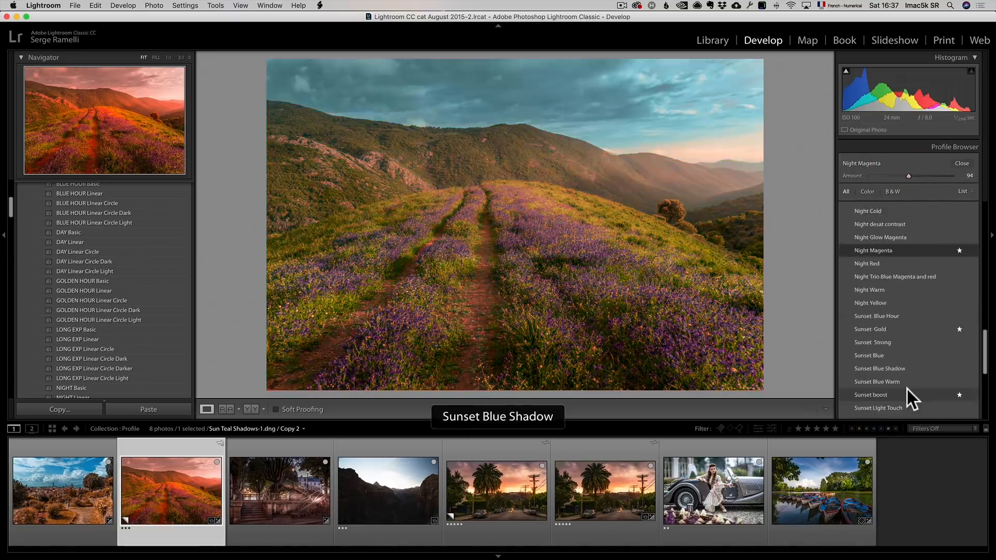
Apply Sunset Teal Shadows, push its amount to 168, then settle it at 45
click(875, 394)
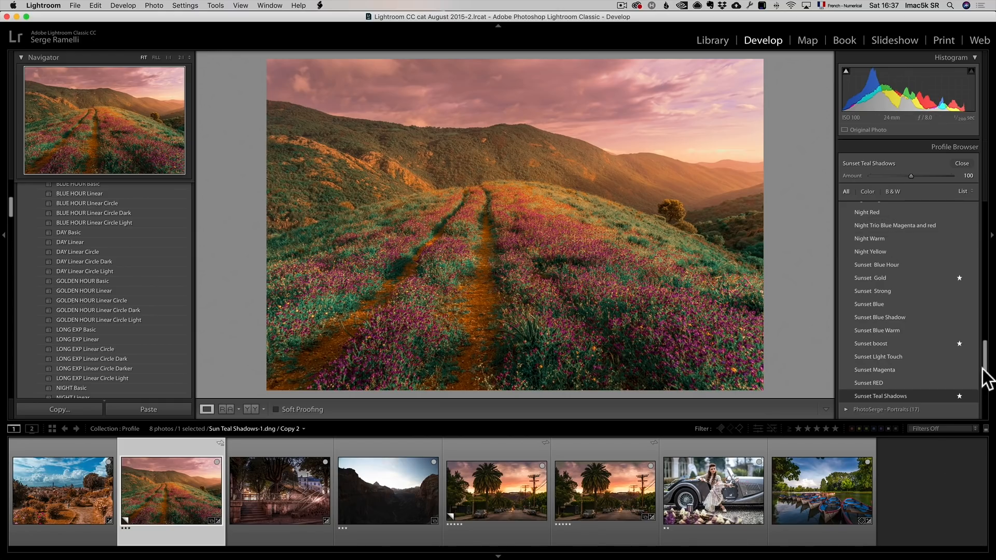
drag(912, 176, 940, 176)
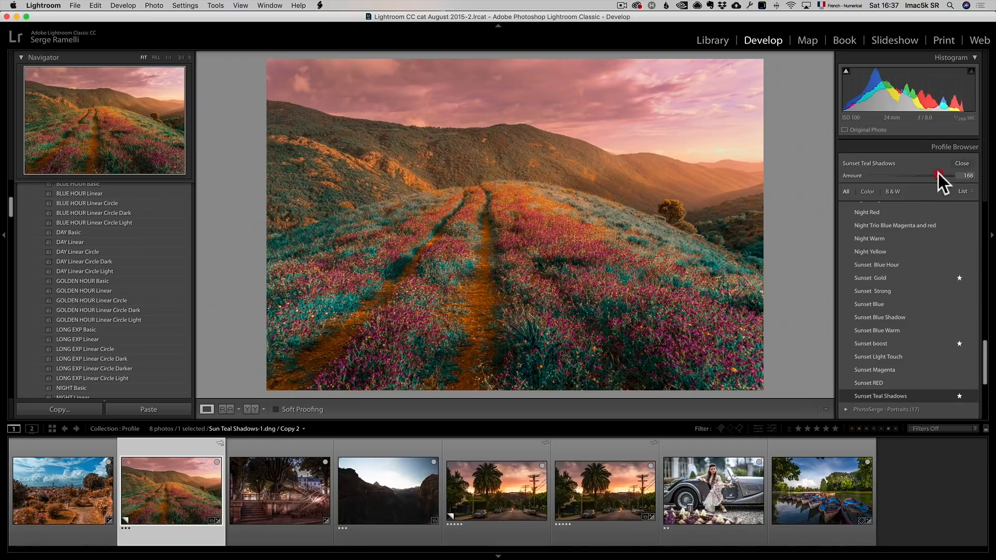
drag(941, 176, 888, 176)
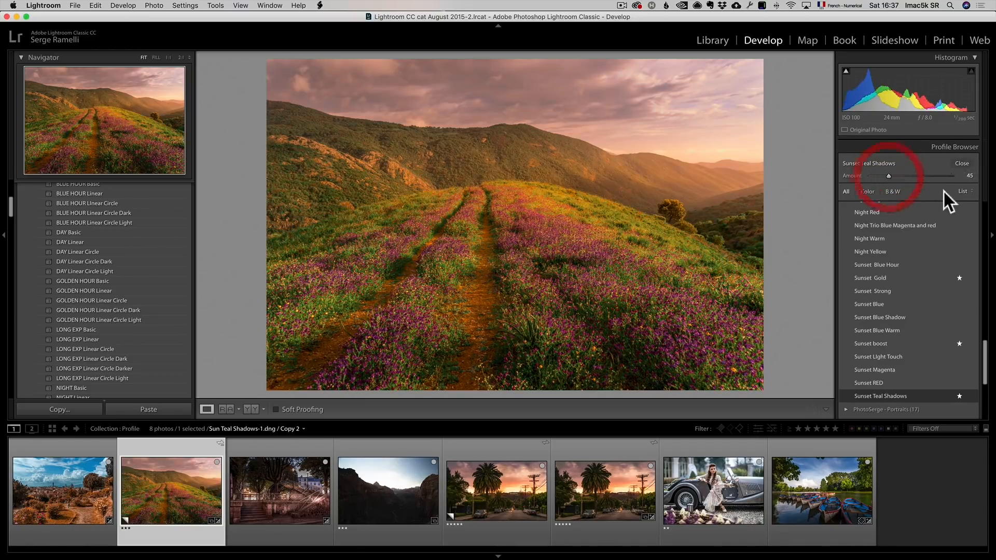
click(965, 191)
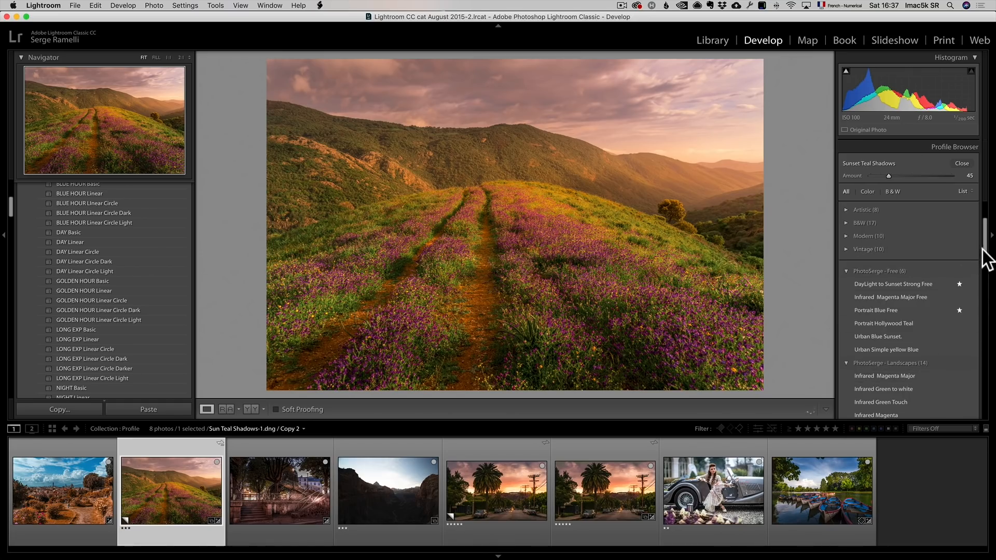
scroll(down, 3)
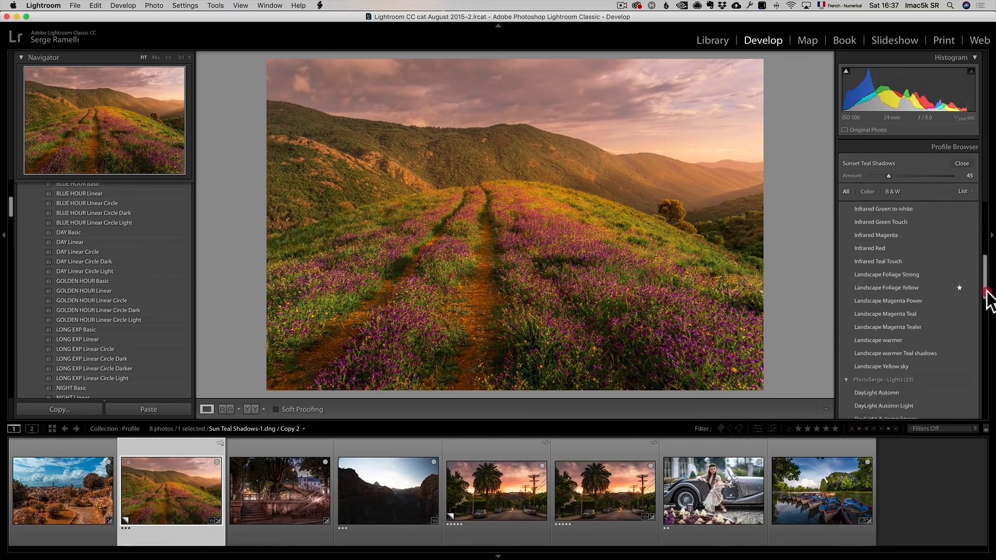
scroll(down, 3)
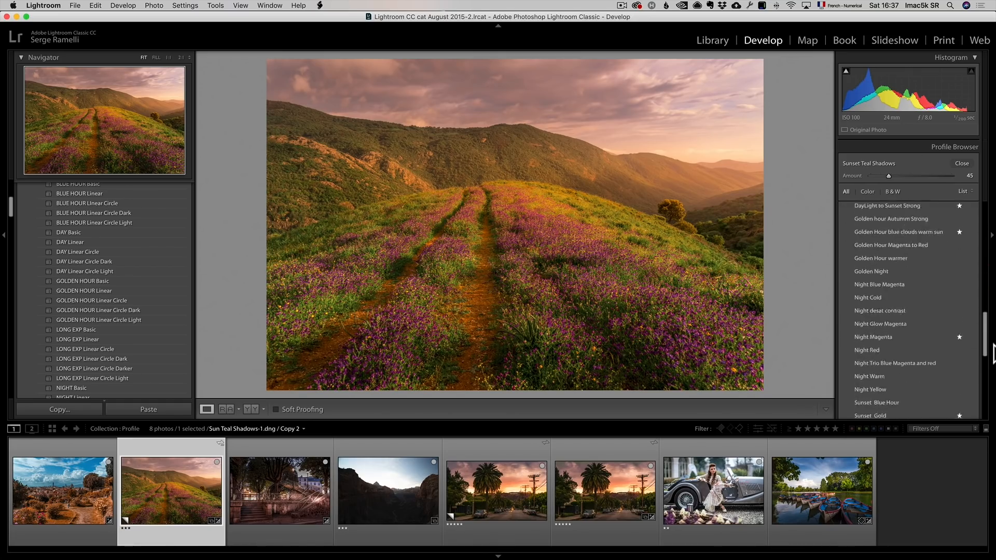
scroll(down, 3)
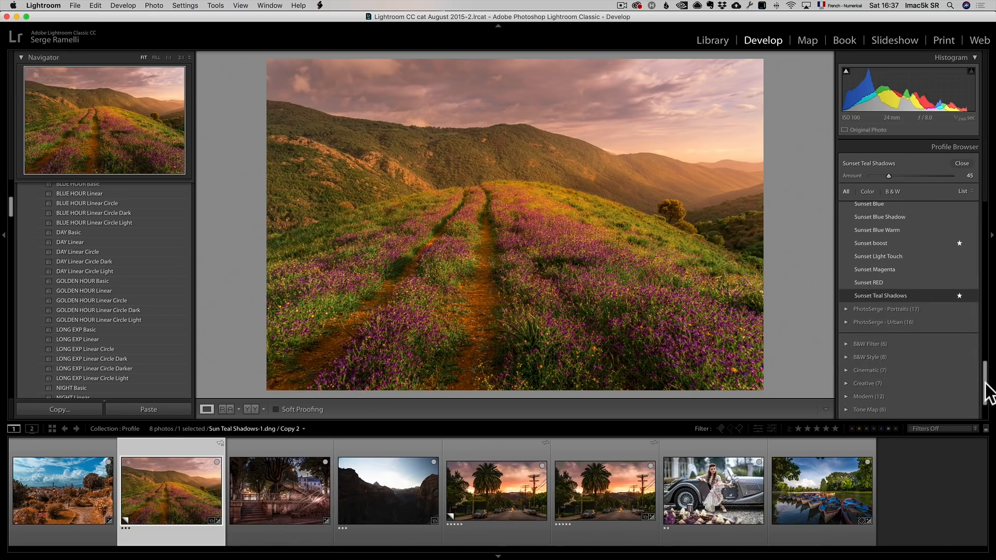
click(279, 490)
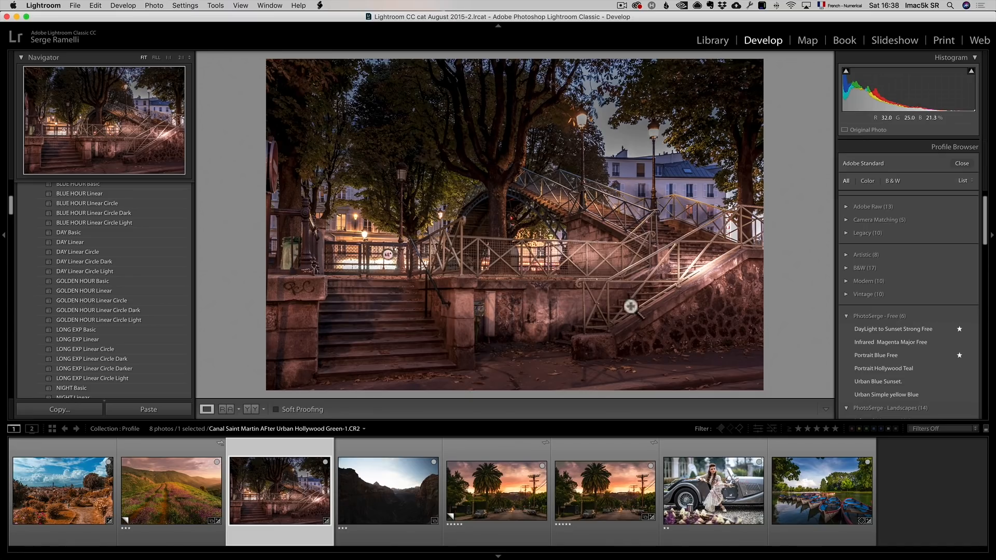
Switch the Profile Browser to a large-thumbnail grid view
scroll(down, 3)
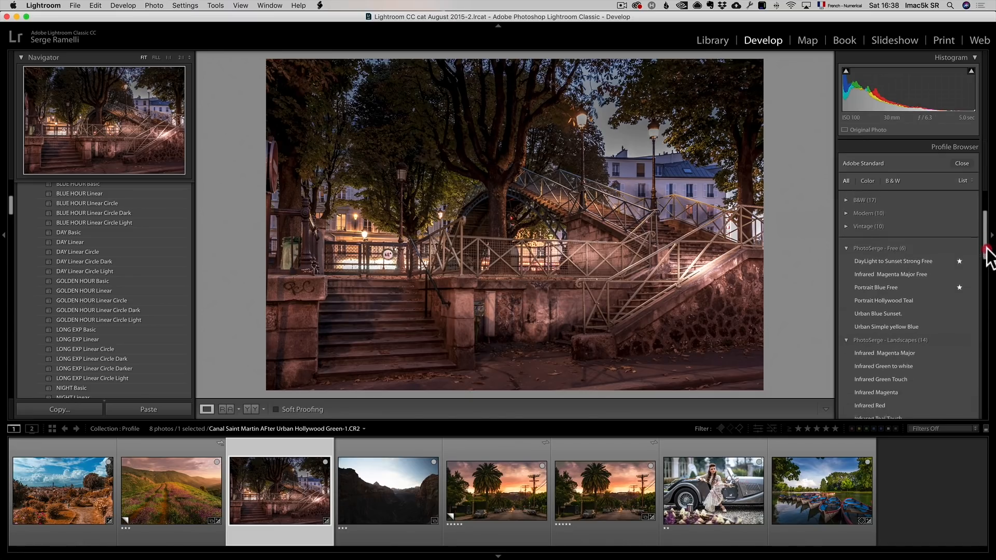
click(892, 221)
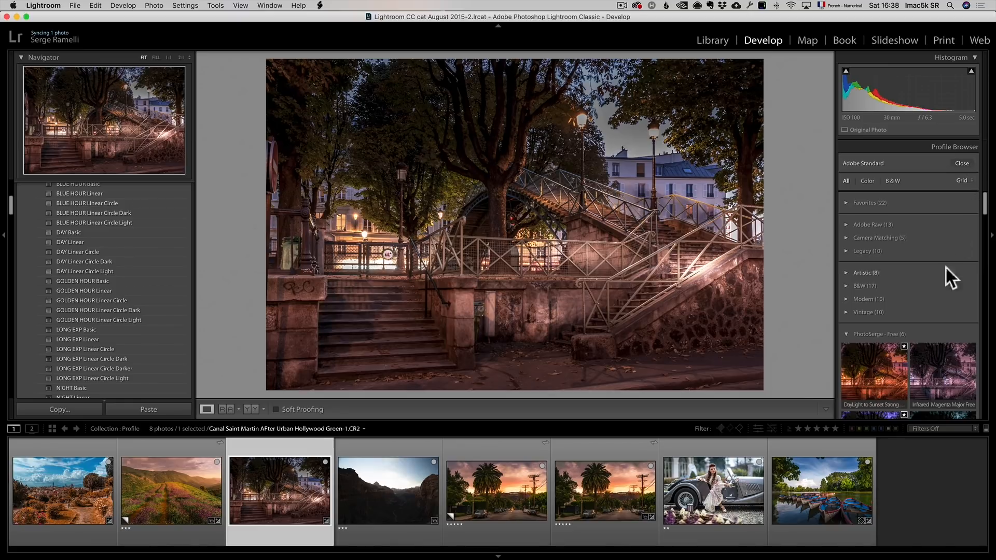
scroll(down, 3)
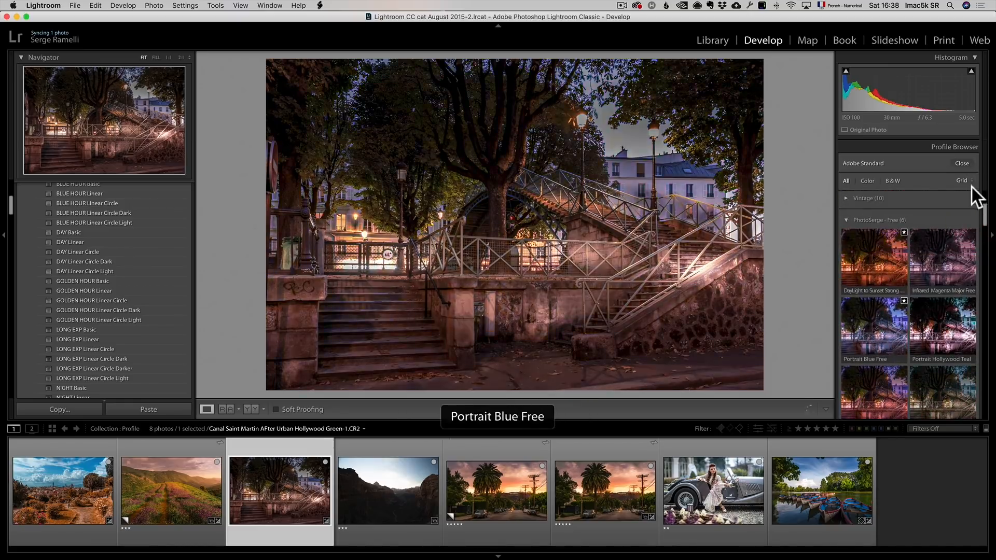
click(962, 180)
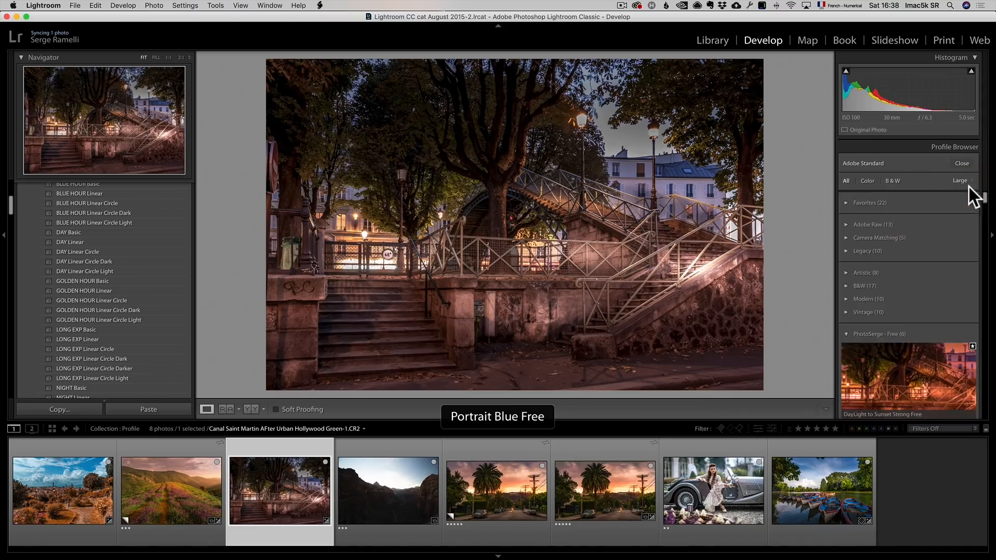
scroll(down, 3)
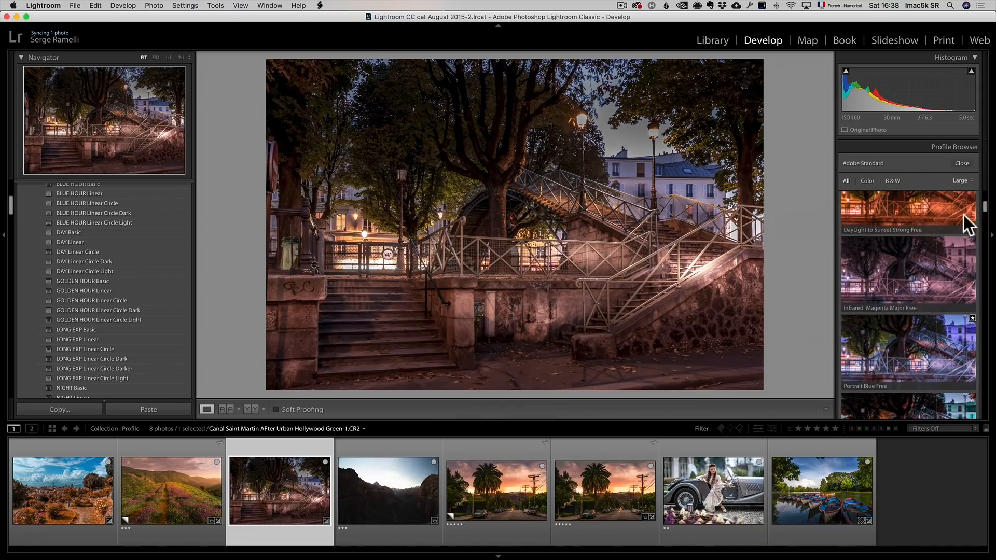
mouse_move(908, 351)
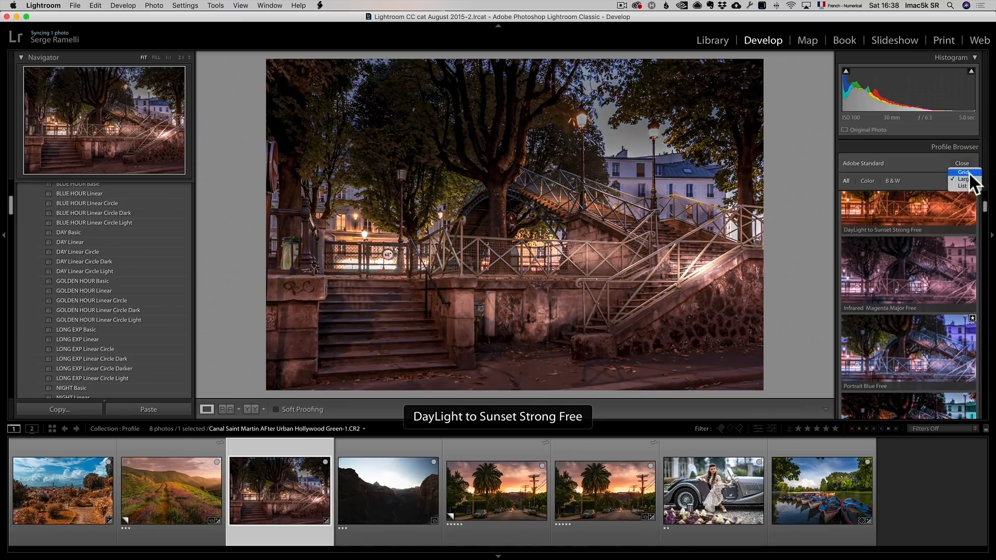
click(962, 186)
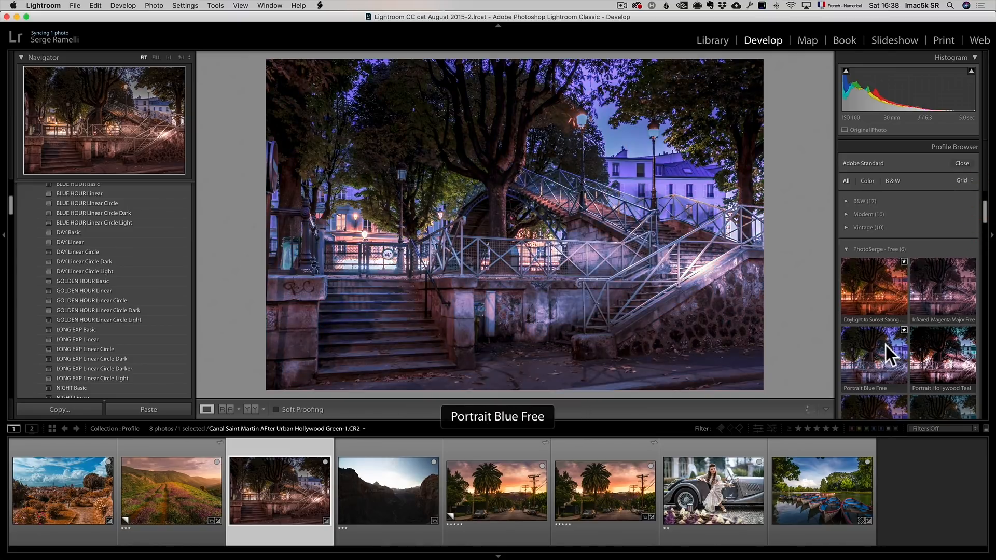
Try Portrait Blue Free, then apply DayLight to Sunset Strong Free at amount 19
click(872, 356)
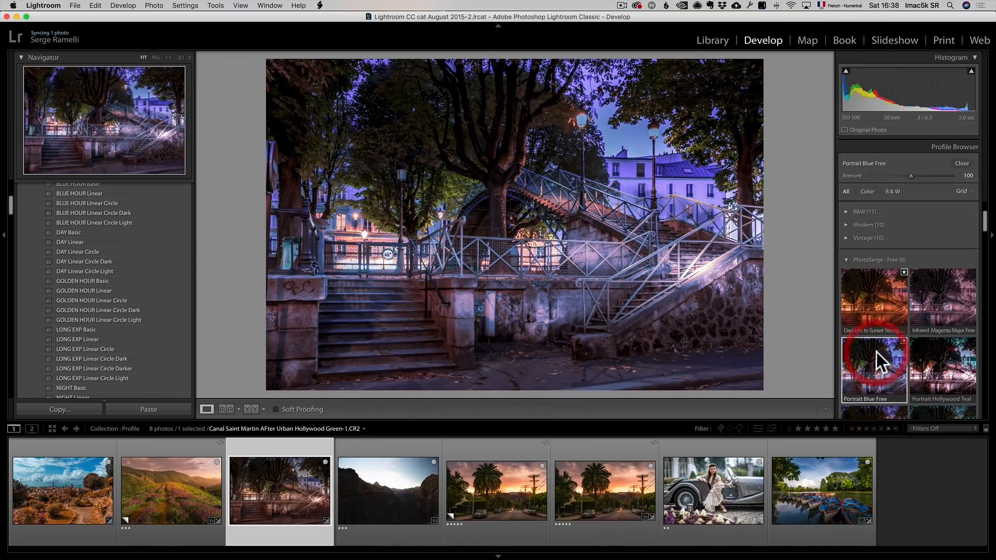
drag(912, 176, 896, 175)
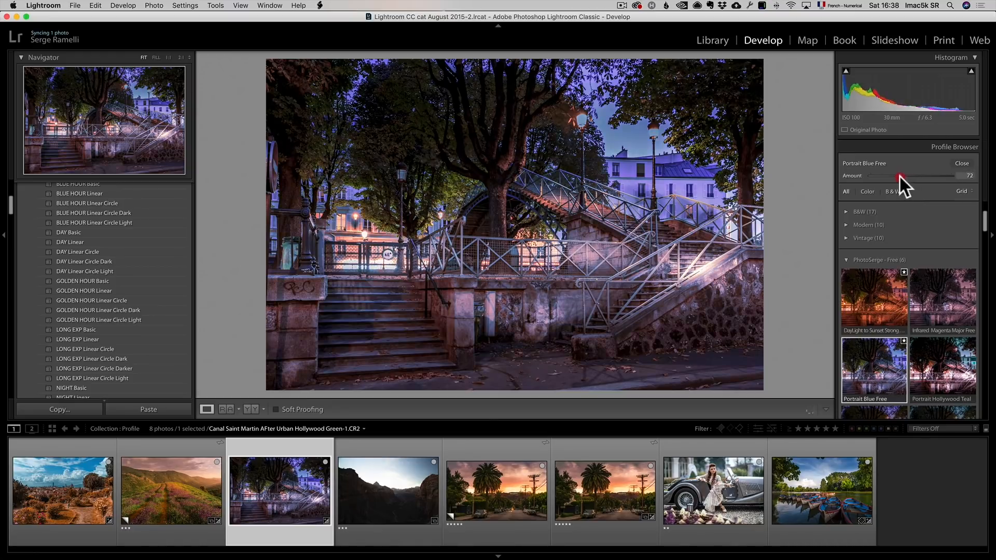
click(873, 299)
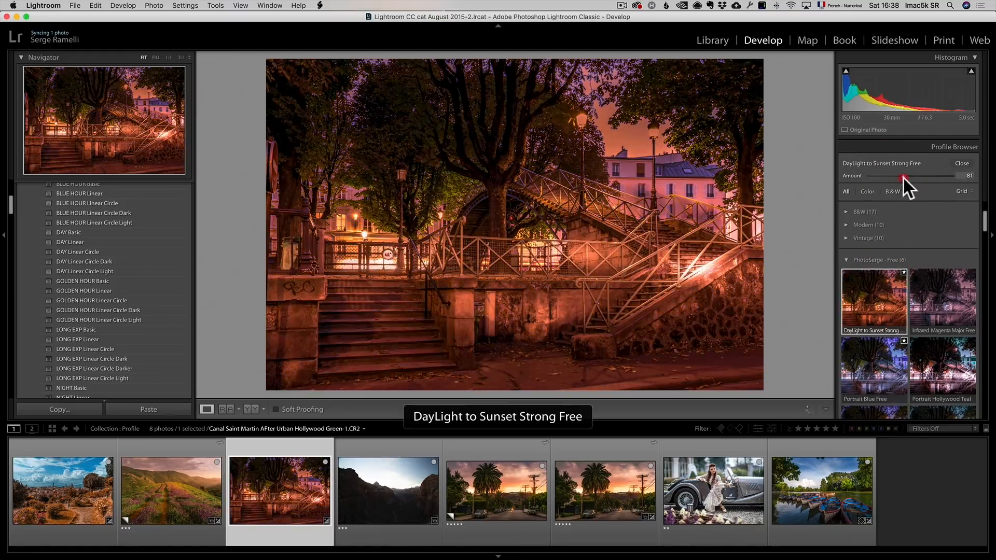
drag(902, 179, 884, 179)
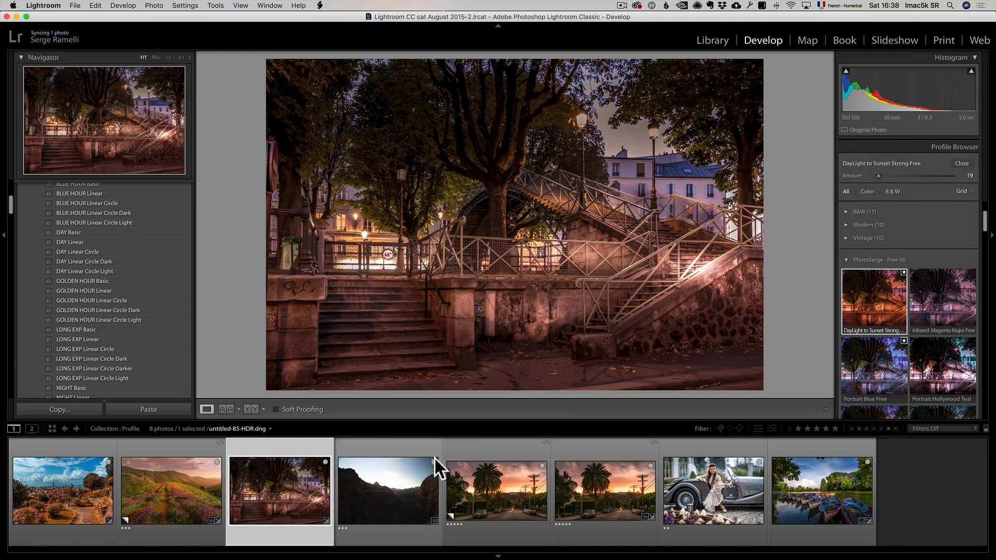
click(387, 489)
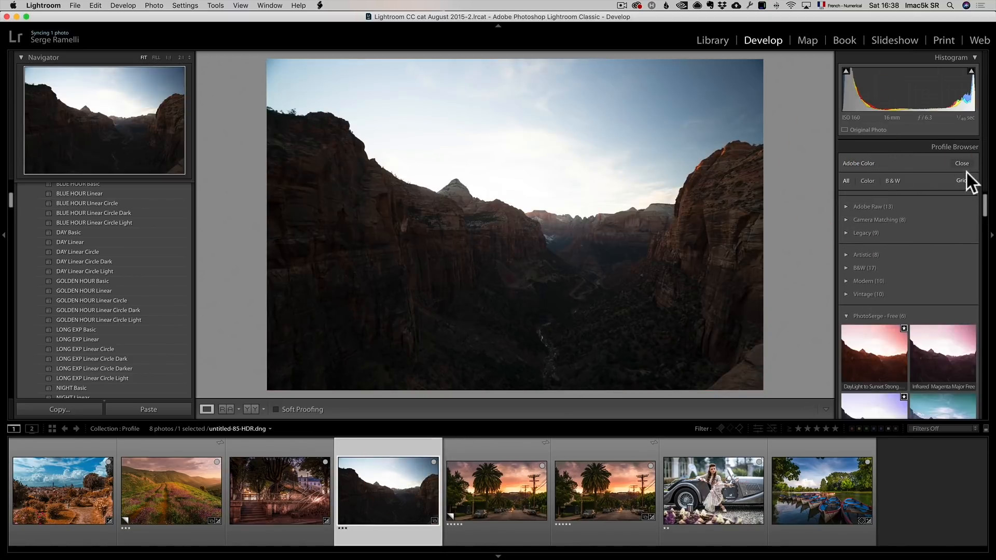
Set the canyon photo to Highlights −74, Shadows +61, Whites +45, Blacks −37, Tint +34
click(962, 164)
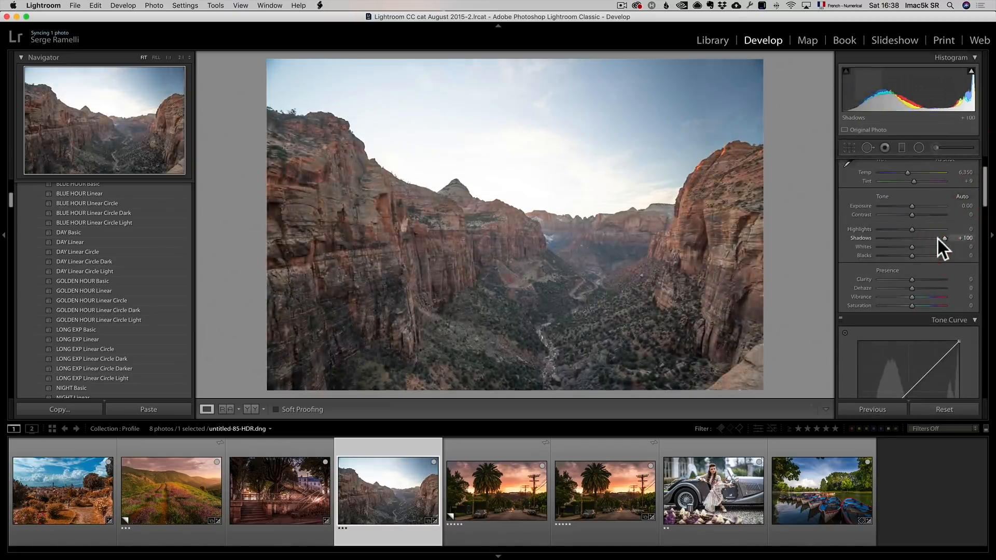
drag(946, 247, 924, 246)
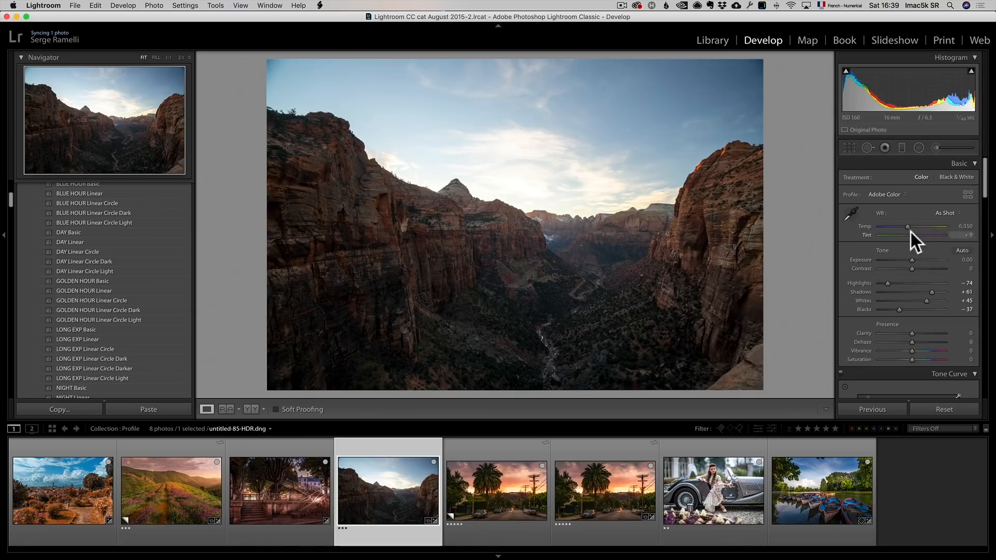
drag(909, 235, 926, 235)
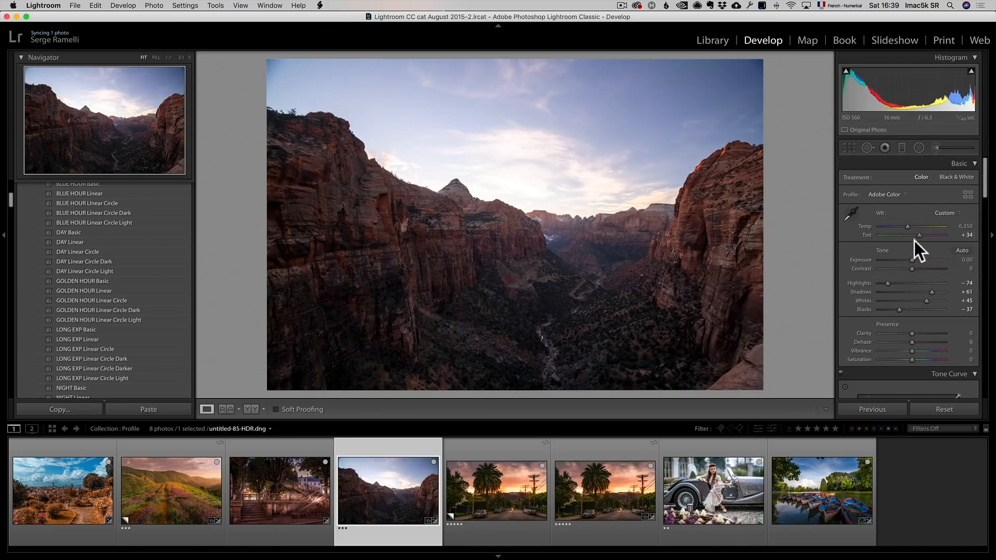
click(902, 147)
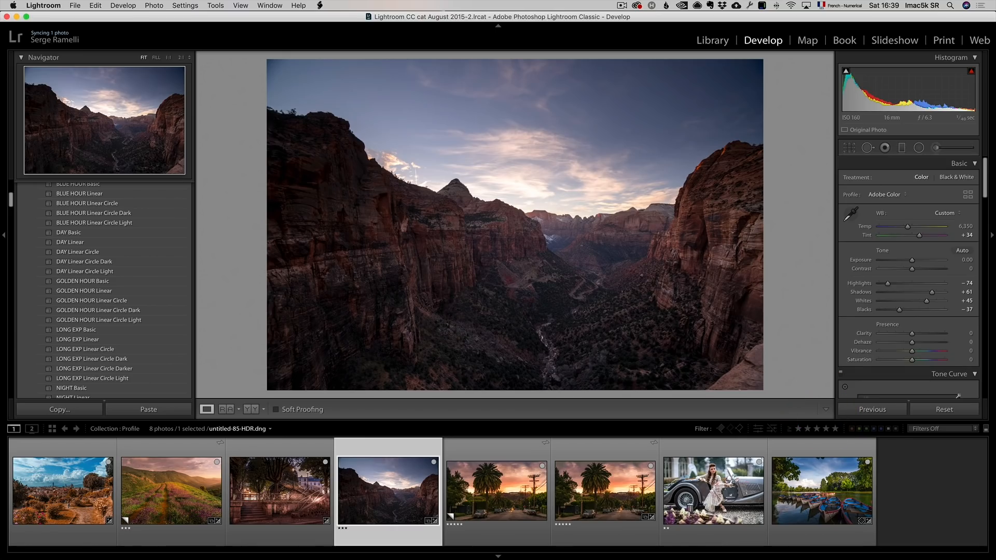
click(904, 194)
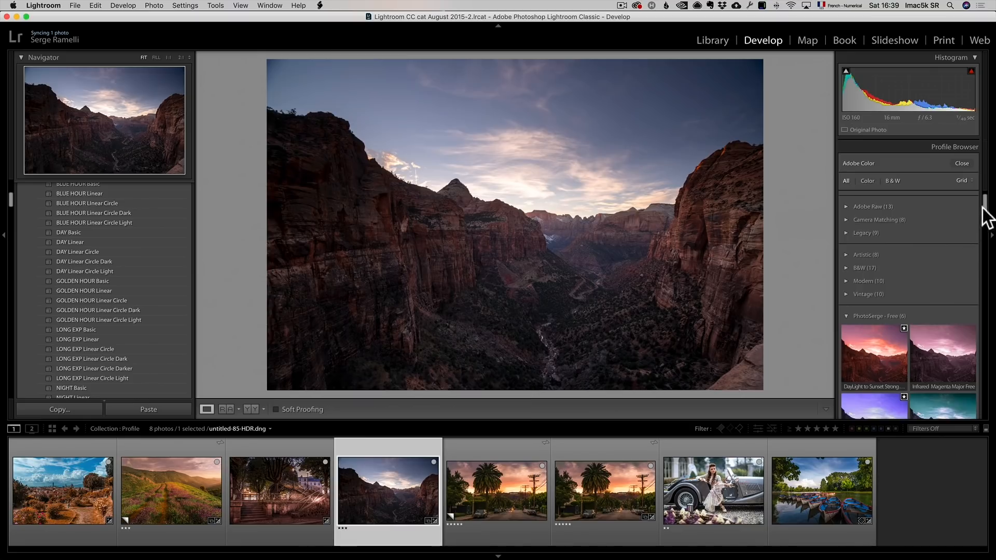
Try DayLight to Sunset Strong, then apply Sunset Gold to the canyon photo
scroll(down, 3)
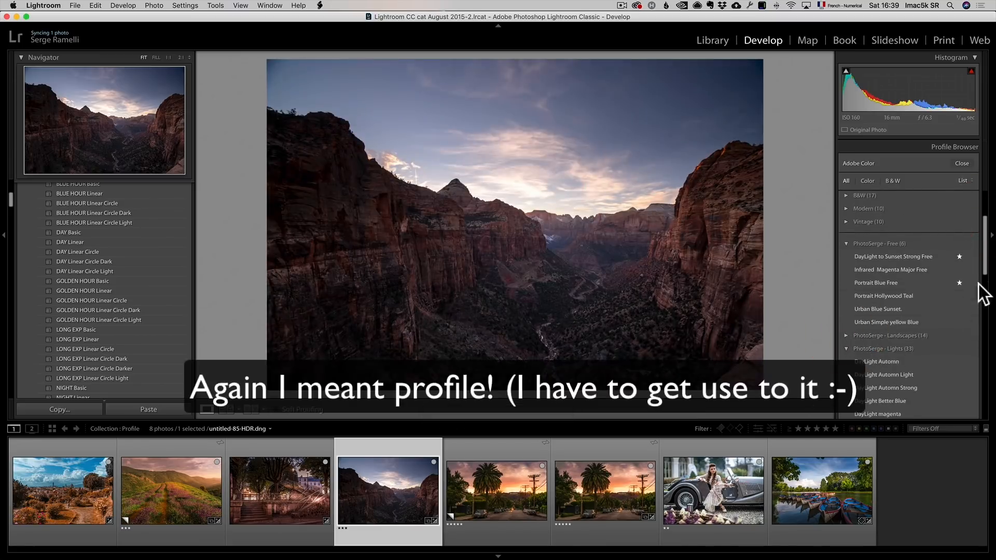
scroll(down, 3)
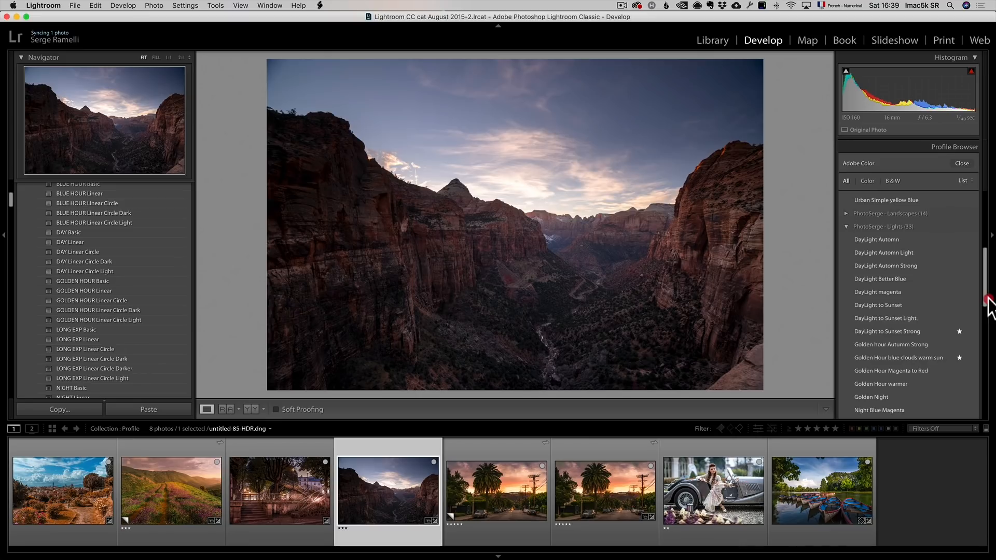
click(889, 345)
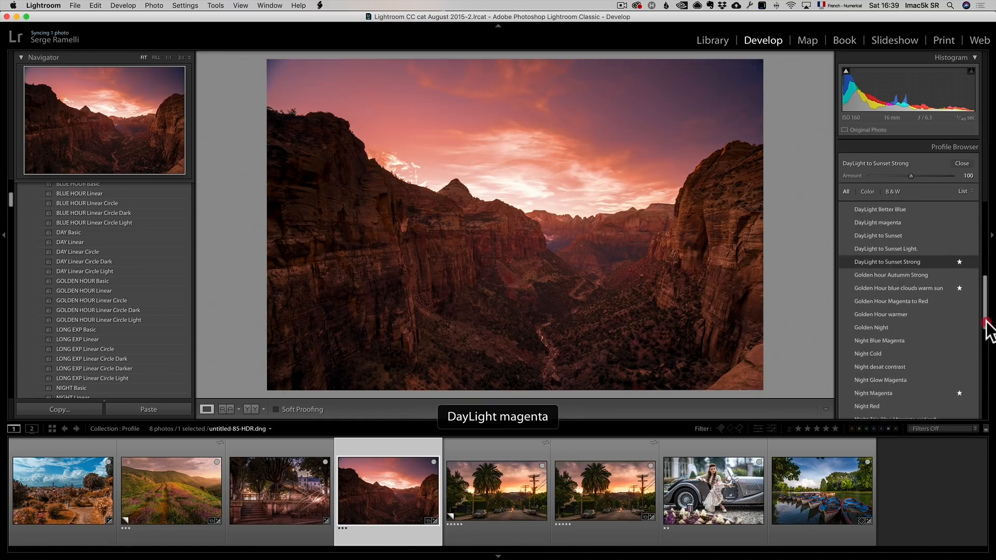
scroll(down, 3)
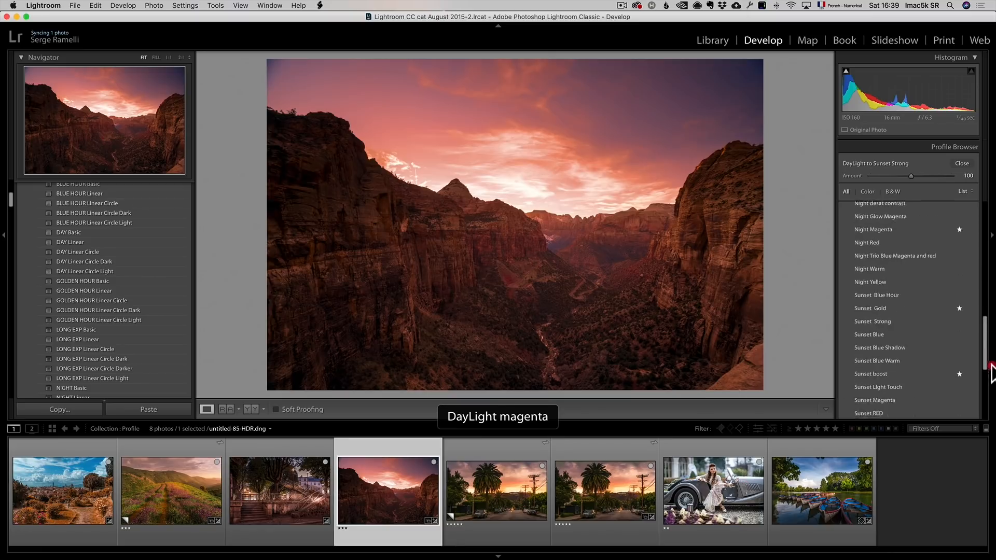
scroll(down, 3)
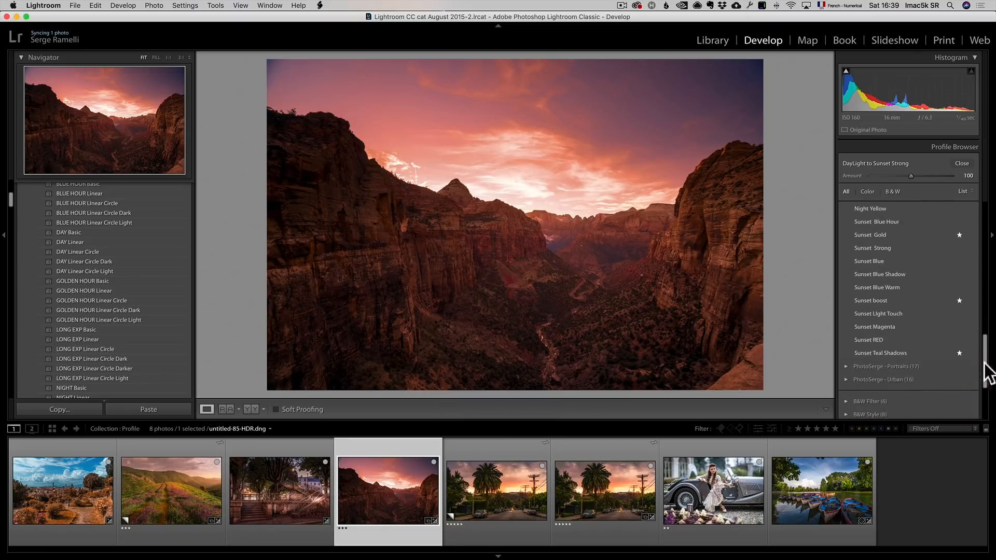
click(875, 234)
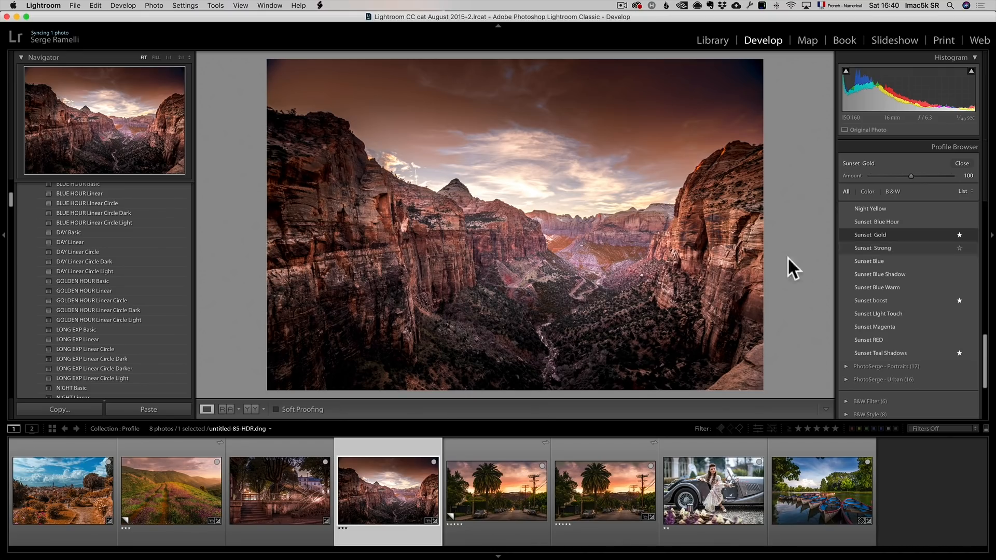
Select the Hollywood street photo, try Golden Hour blue clouds warm sun, then apply Sunset Gold
click(496, 490)
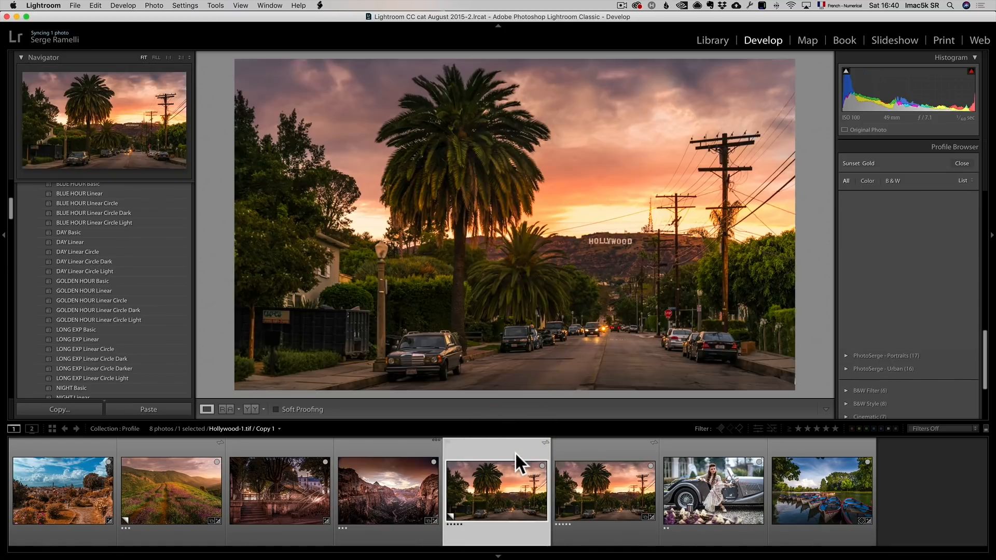
click(604, 490)
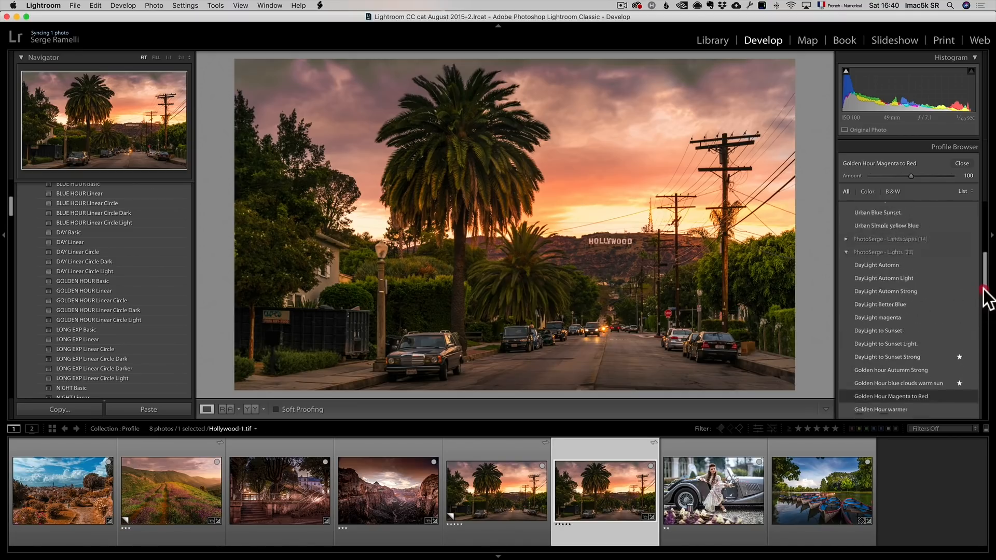
scroll(down, 3)
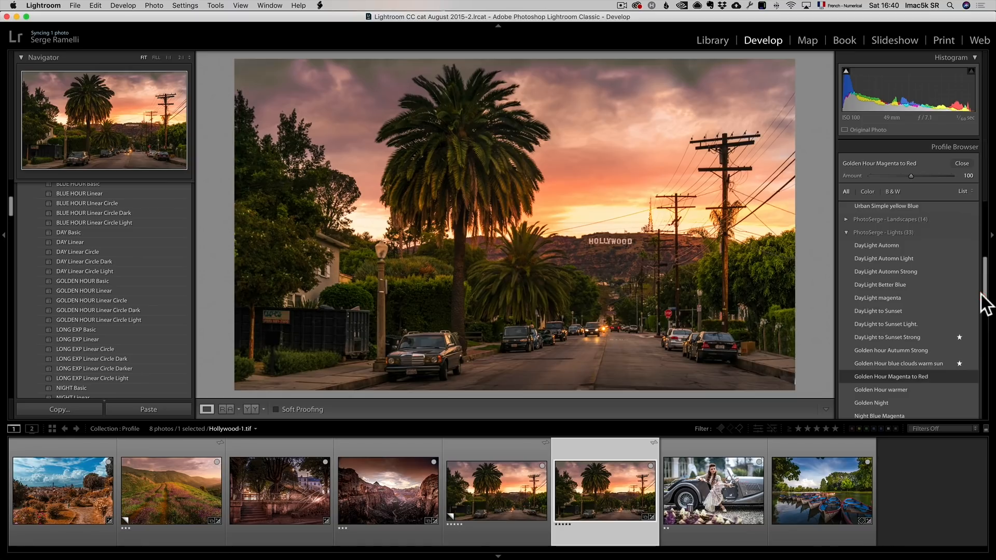
mouse_move(898, 363)
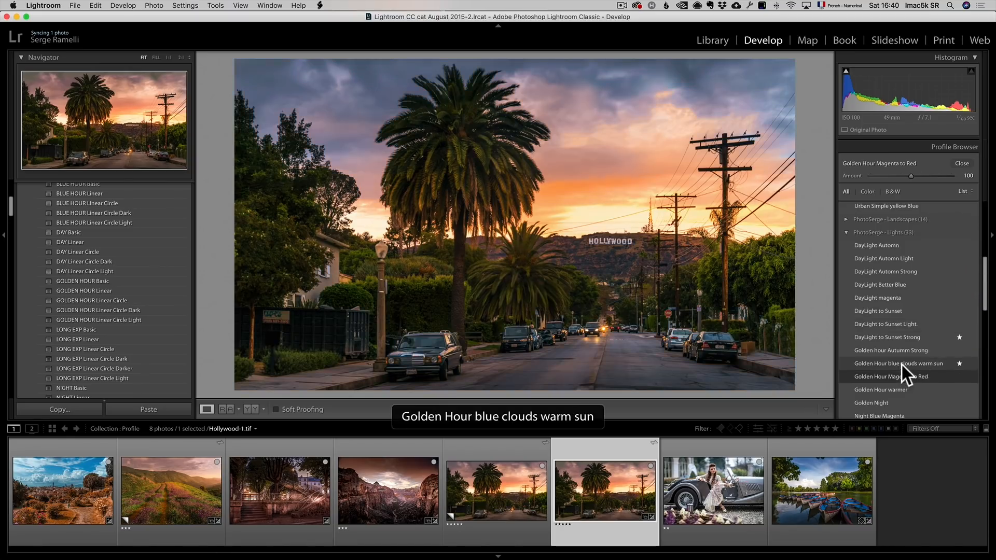
click(898, 363)
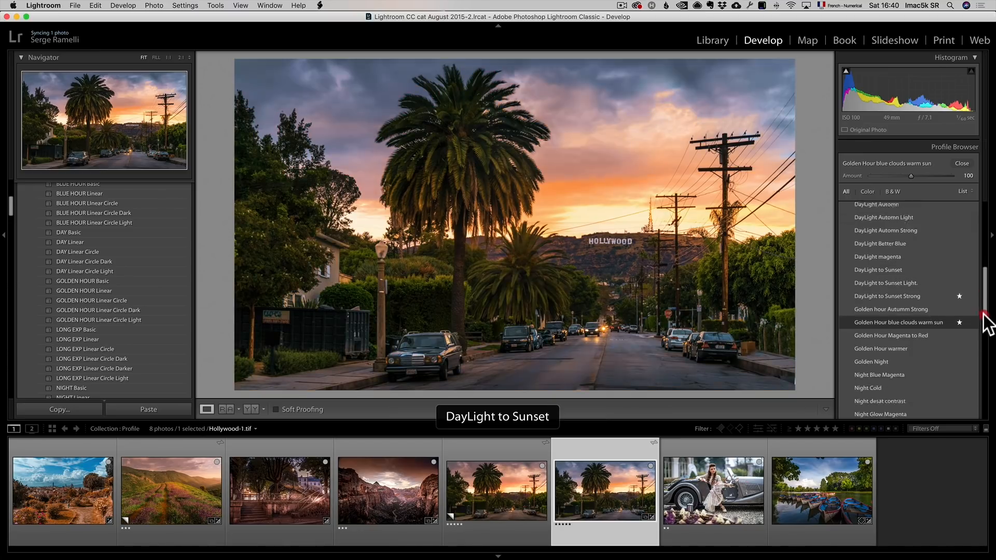
scroll(down, 3)
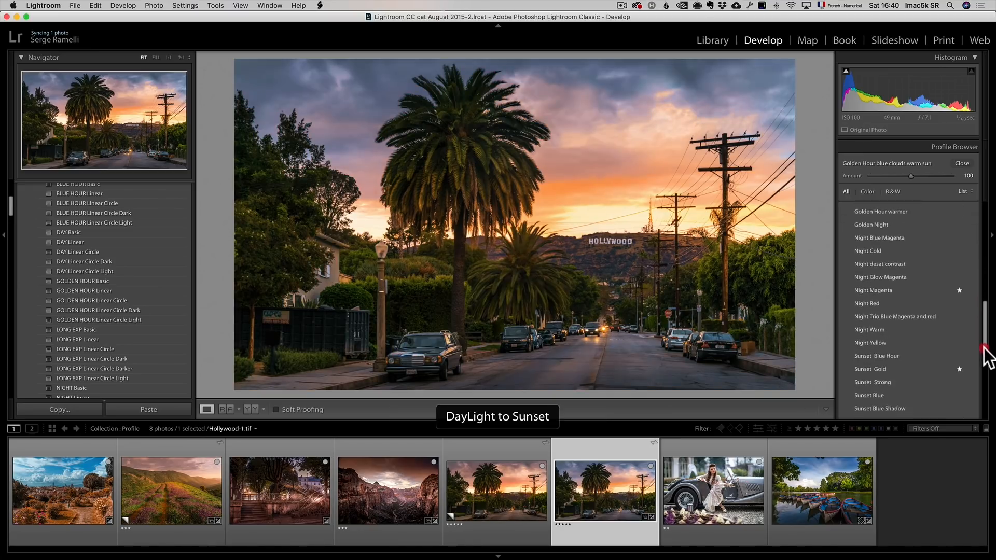
click(871, 369)
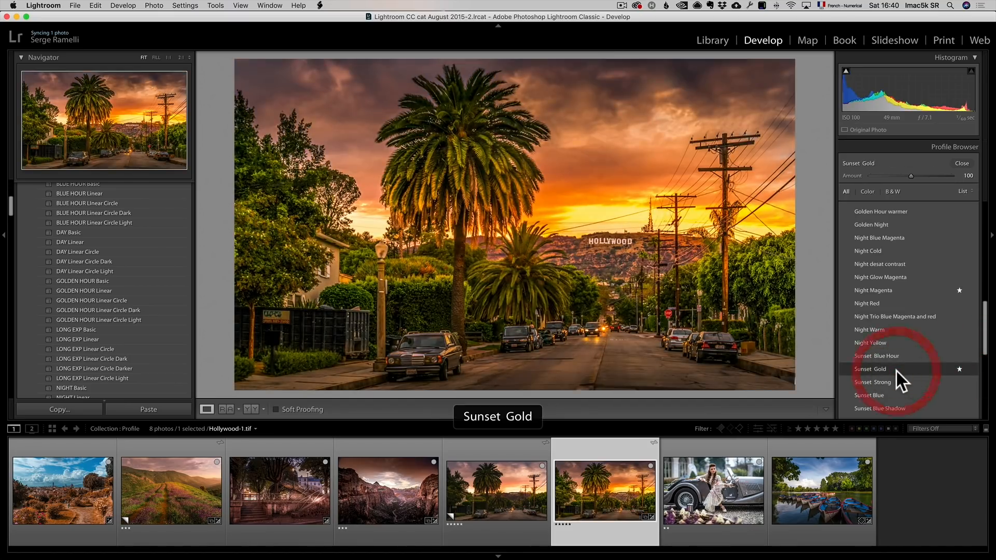
click(872, 369)
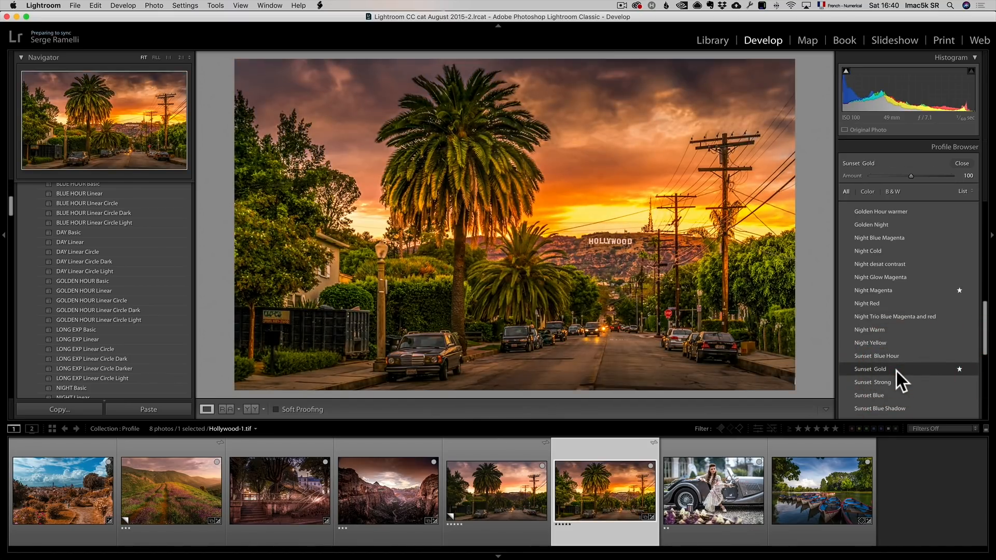
click(713, 490)
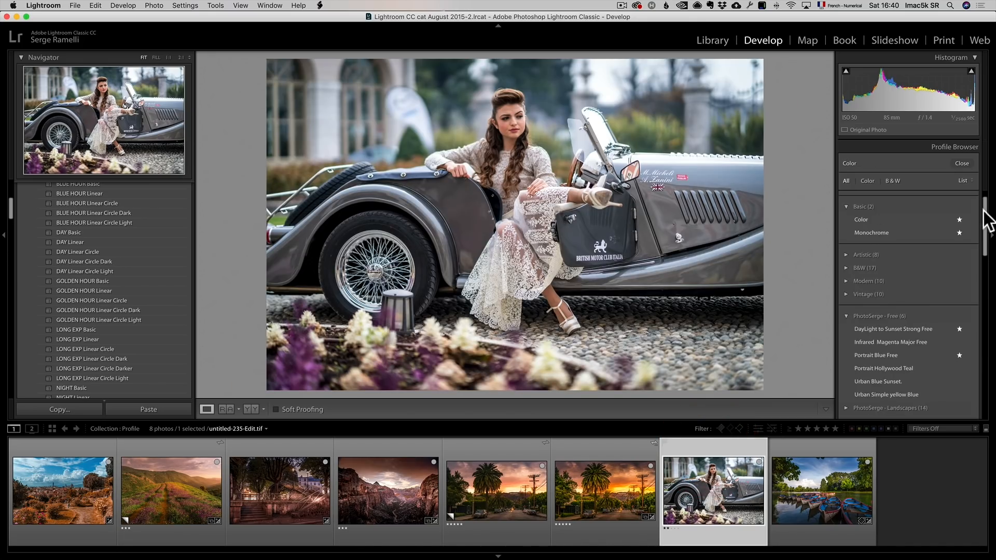
scroll(down, 3)
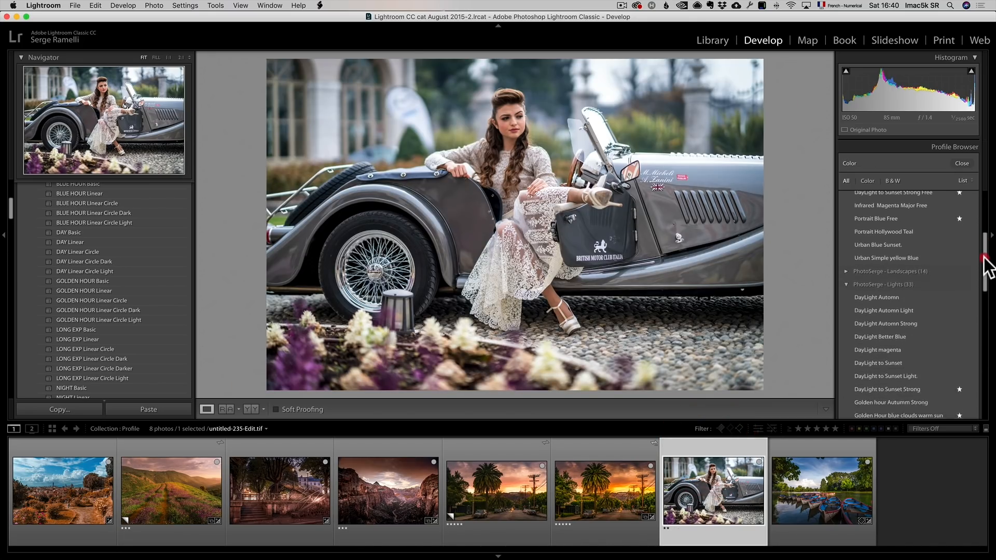
scroll(down, 3)
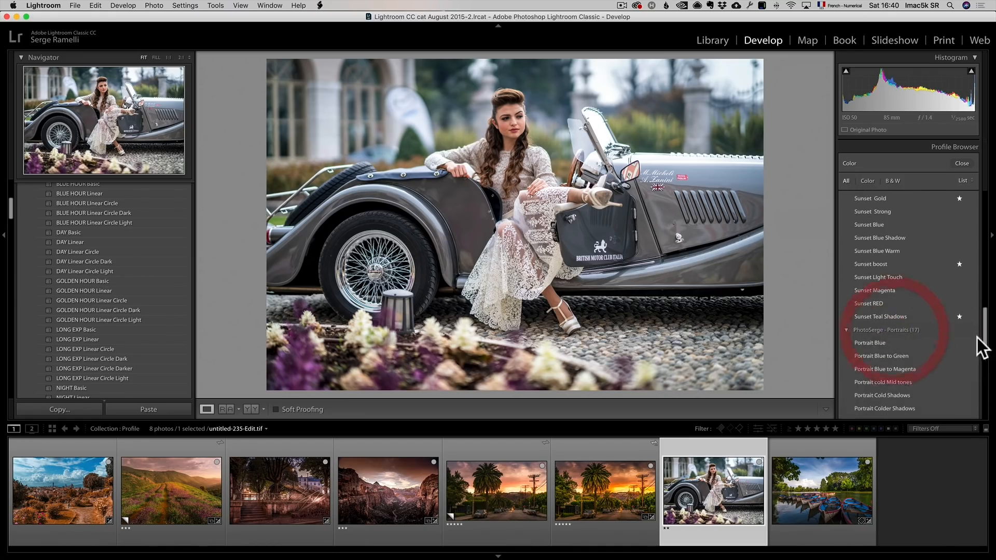
scroll(down, 3)
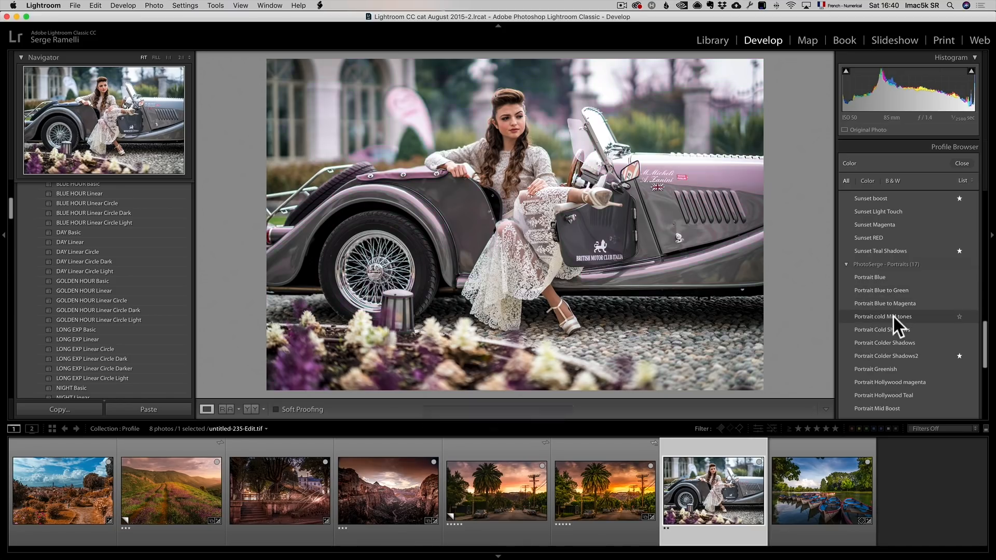
mouse_move(883, 329)
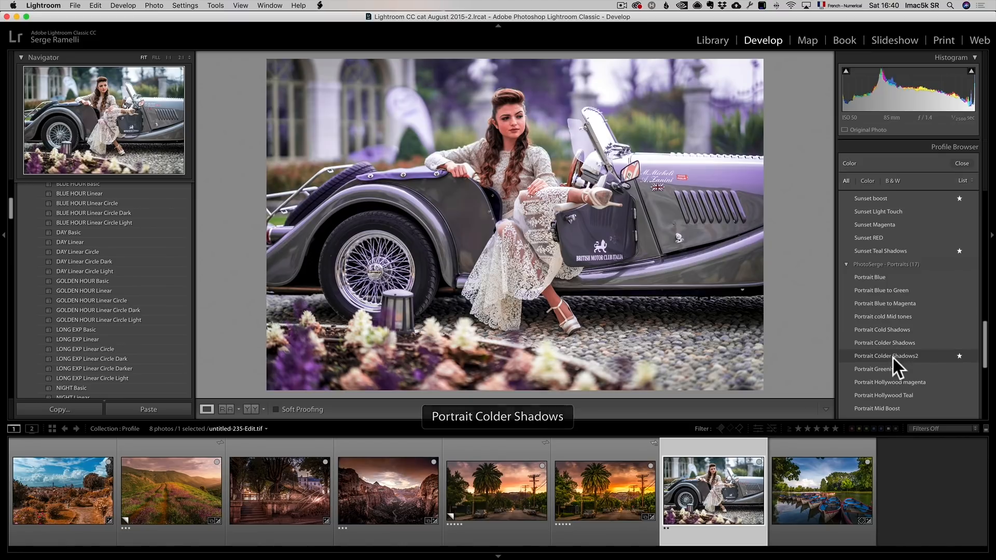
mouse_move(879, 369)
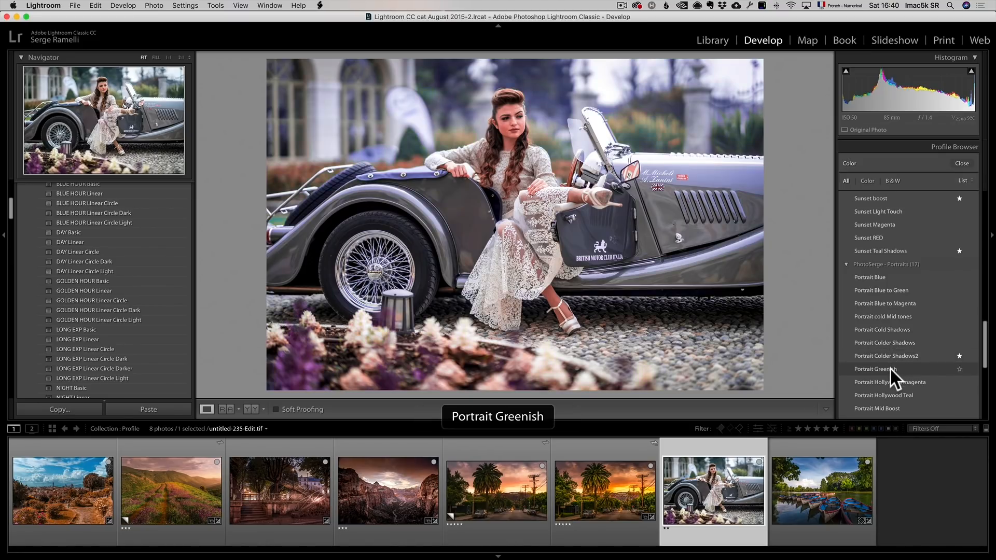
mouse_move(891, 381)
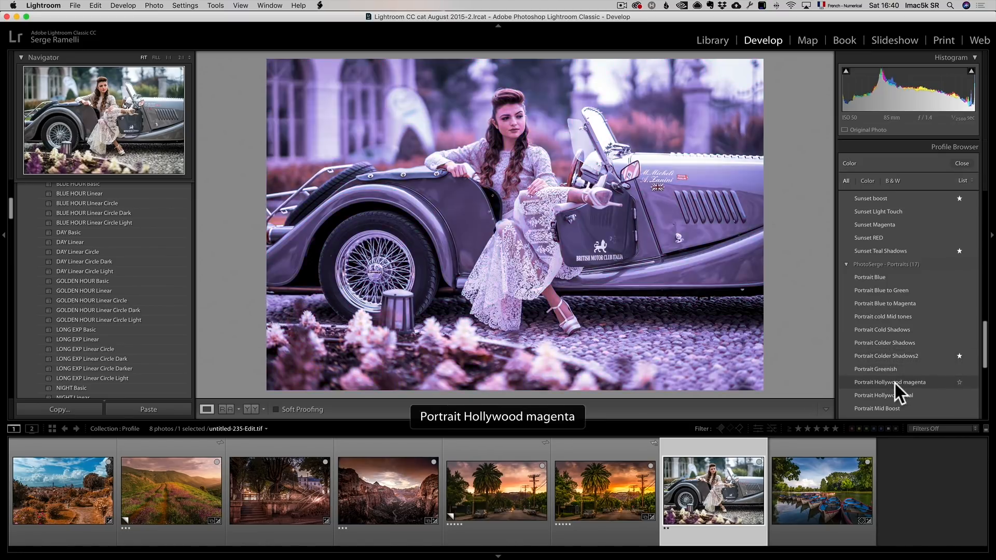
mouse_move(884, 395)
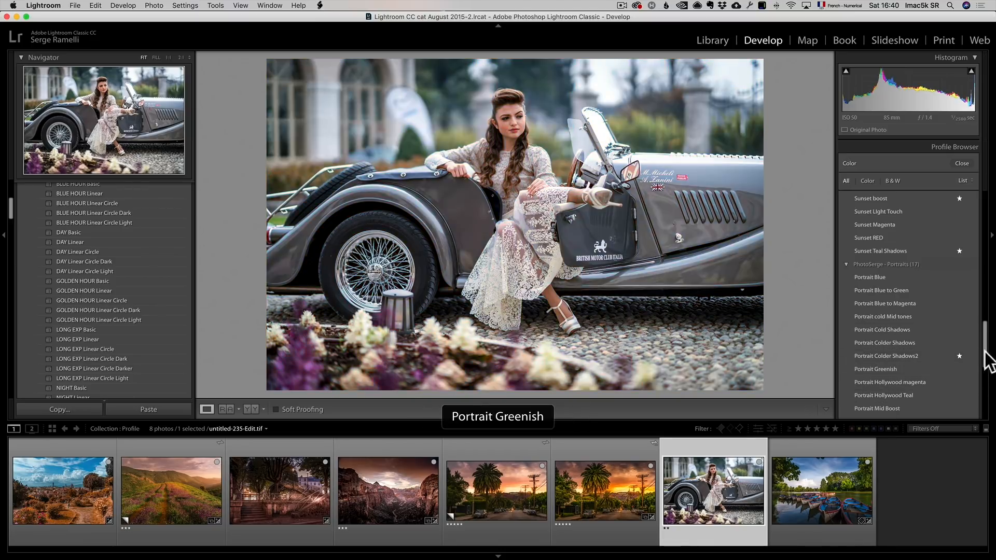
Select the rowing boats photo and apply the Infrared Green to white profile
click(821, 490)
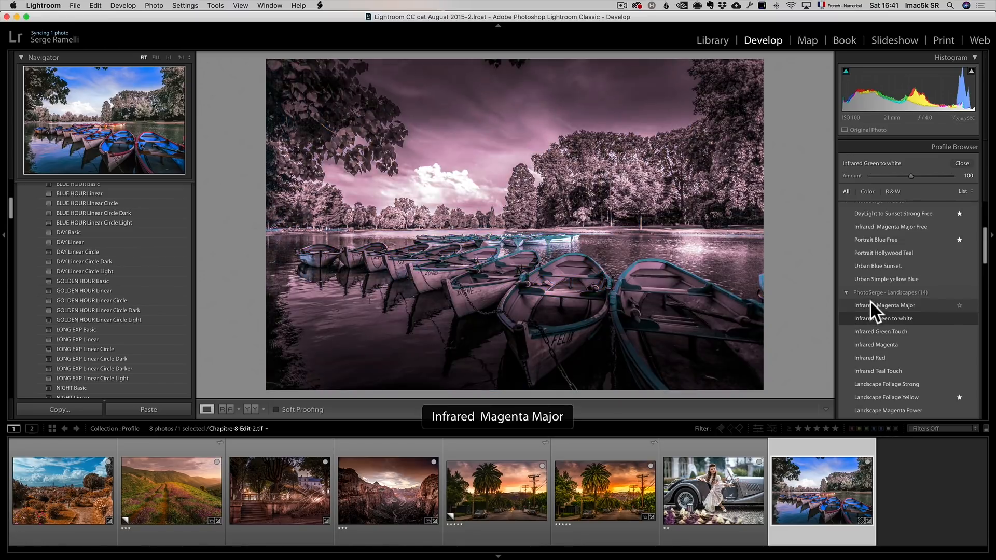
click(882, 331)
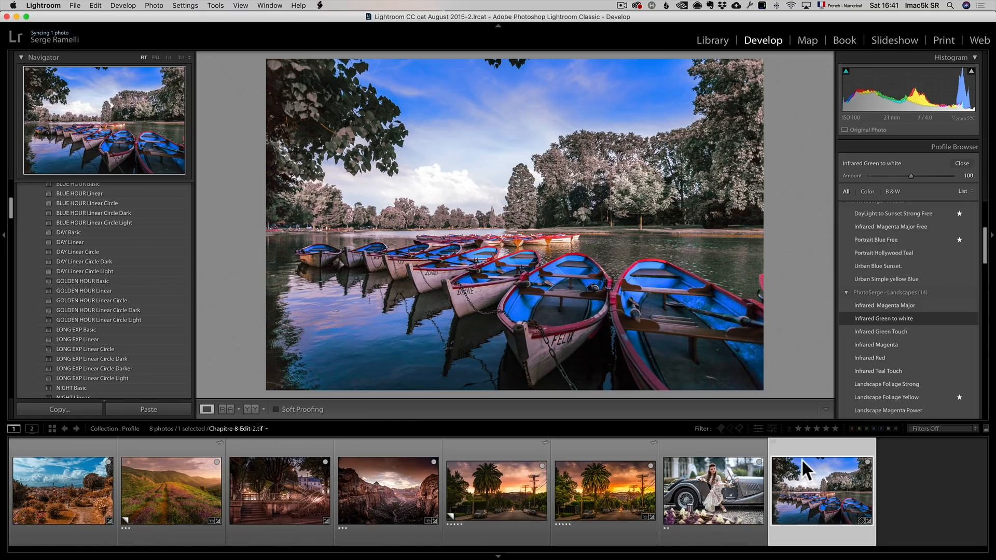
mouse_move(808, 464)
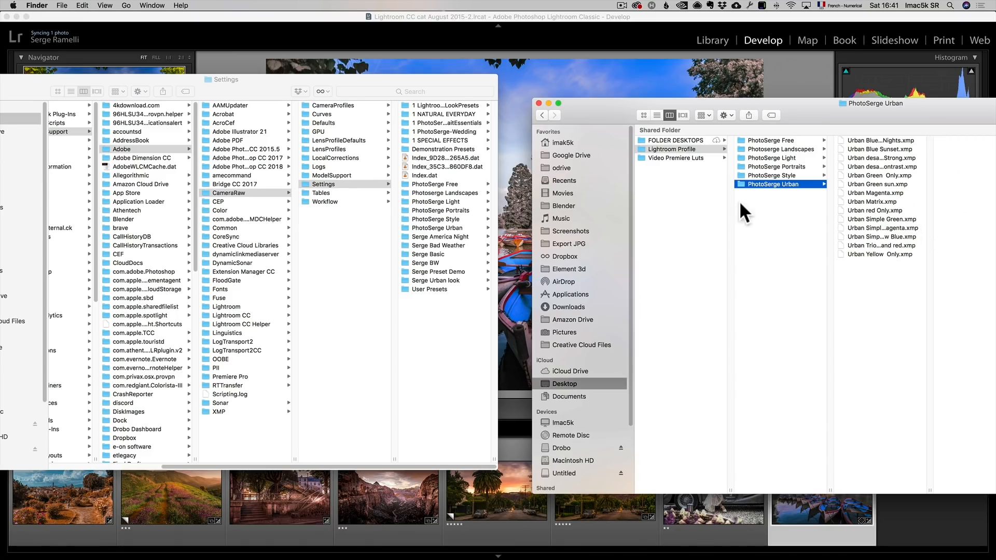
Browse the Video Premiere Luts folders in Finder, viewing the .cube files in Free and other categories
click(677, 158)
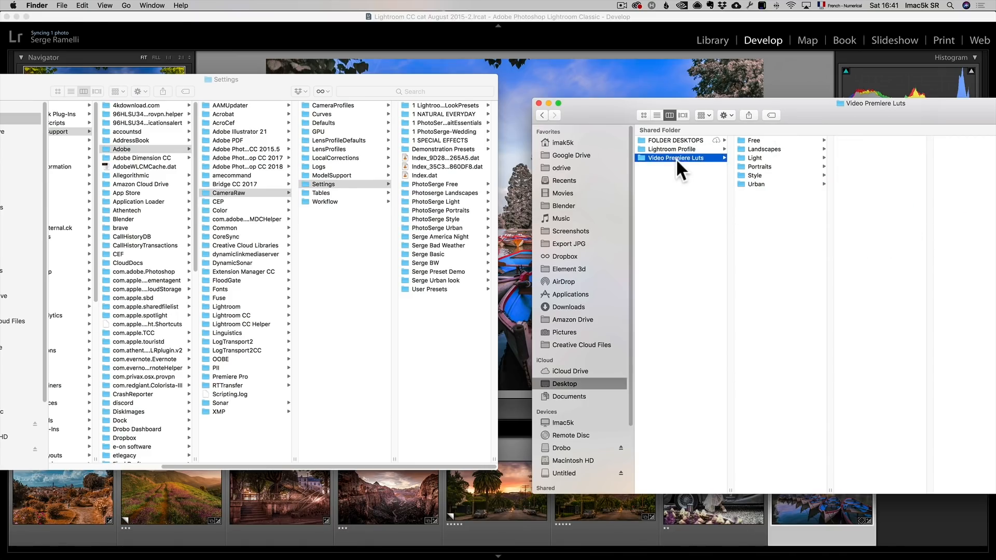
click(756, 141)
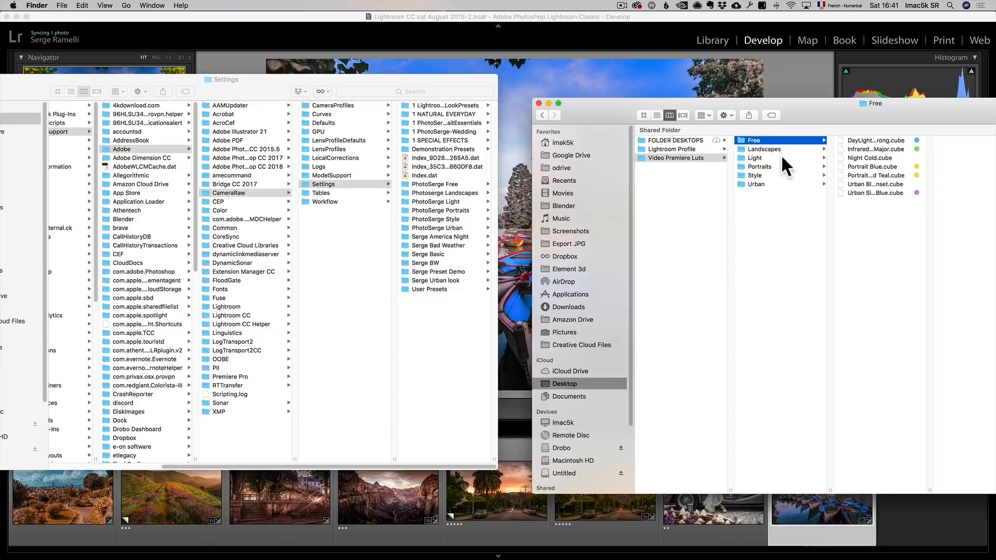
click(763, 149)
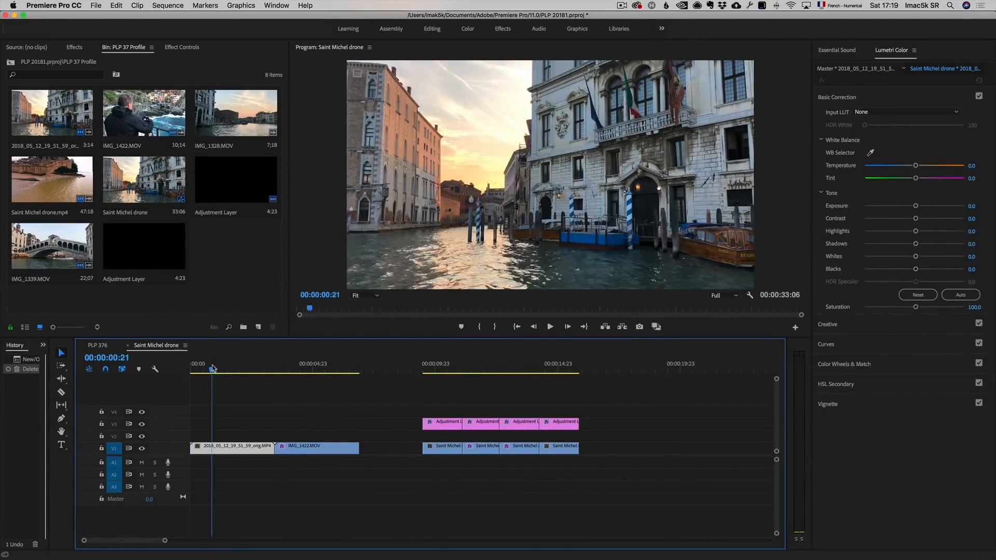
Create a new adjustment layer and place it on V3 above the first Venice canal clip
click(290, 370)
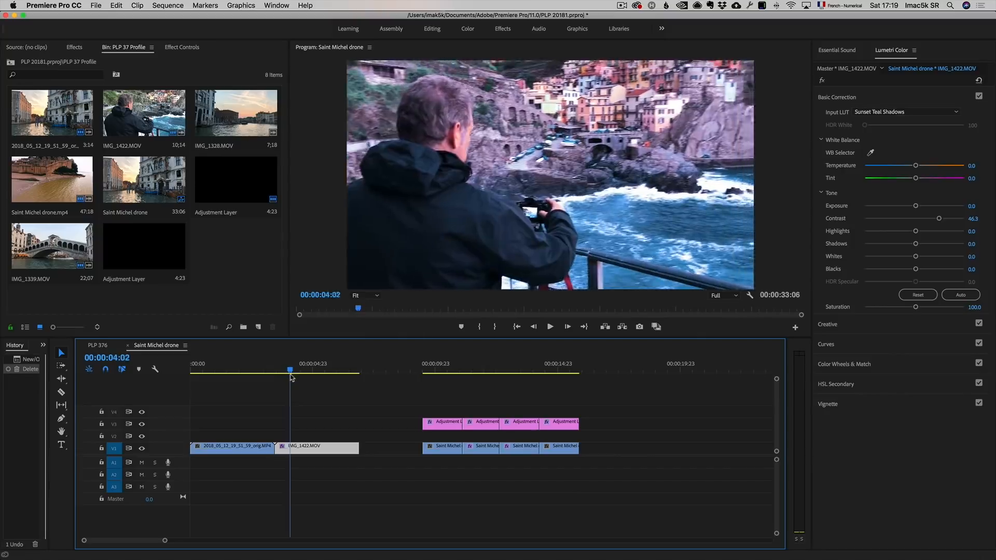
drag(290, 369, 282, 369)
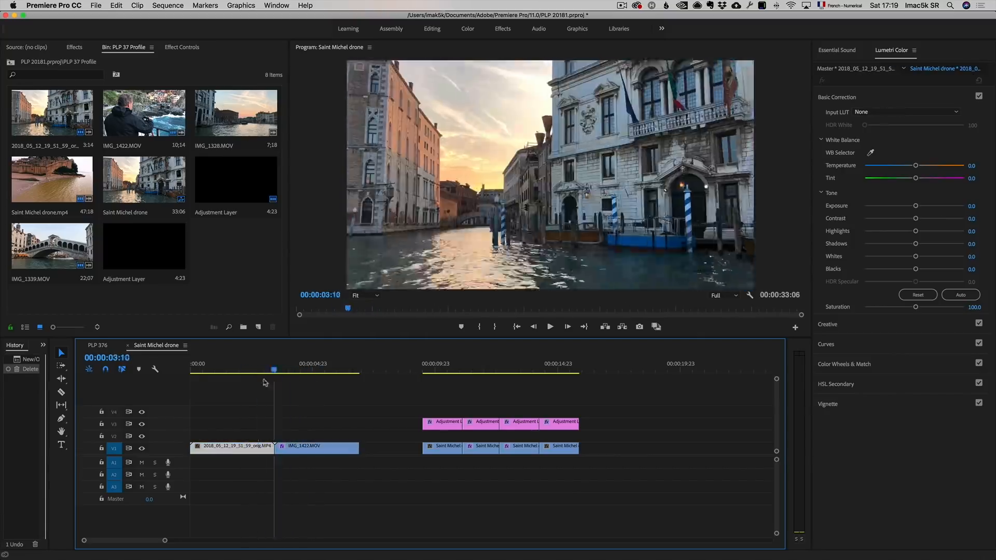
click(257, 326)
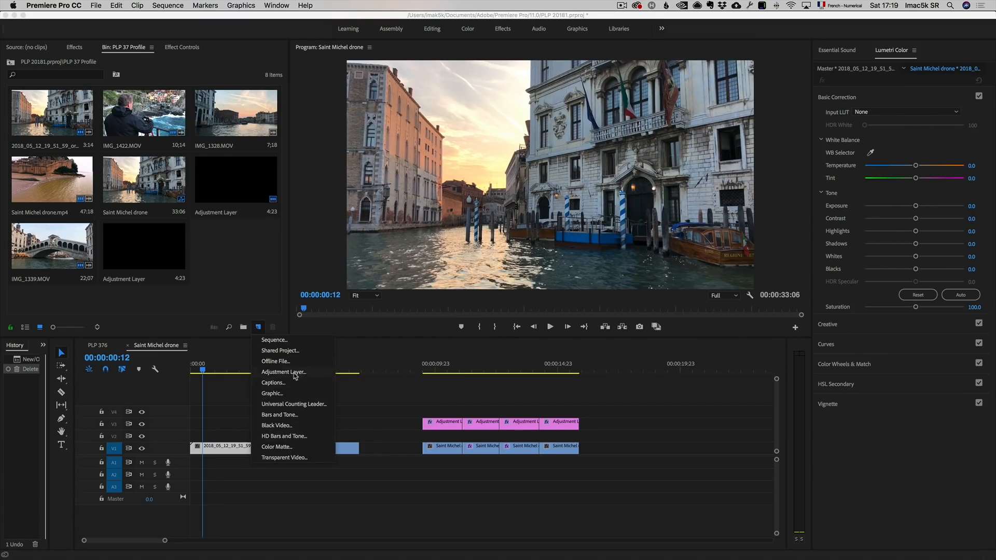
click(284, 372)
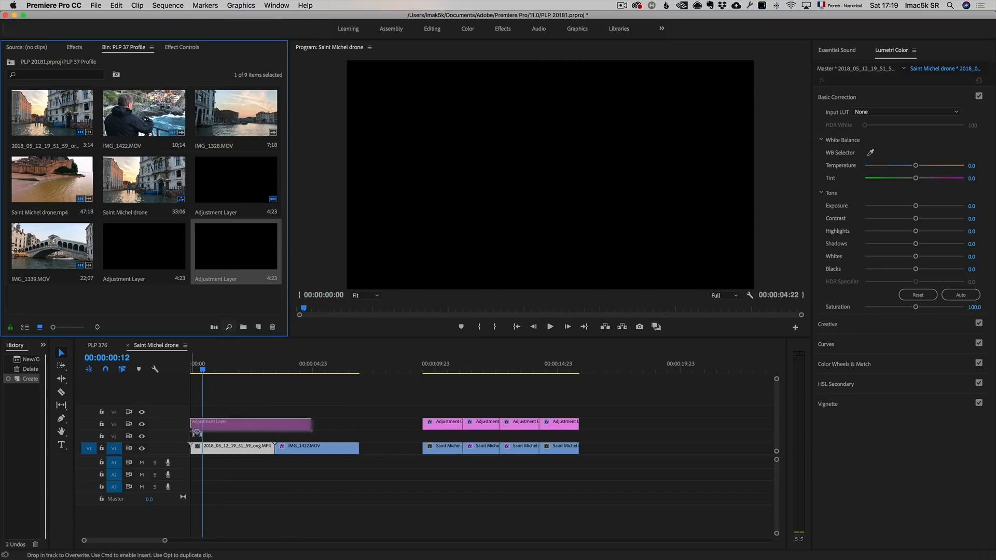
drag(312, 424, 269, 423)
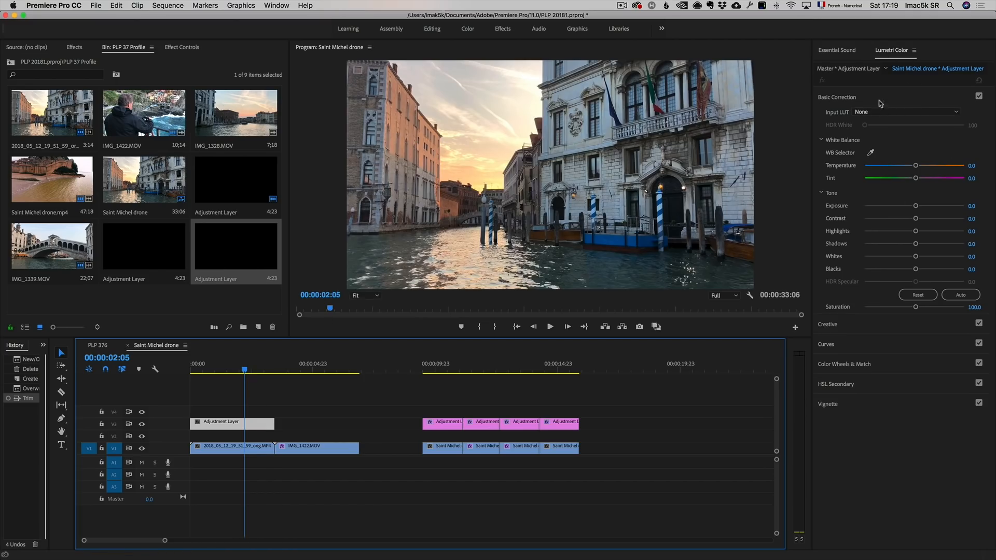
Load DayLight to Sunset Light.cube as the adjustment layer's Lumetri Input LUT
click(276, 6)
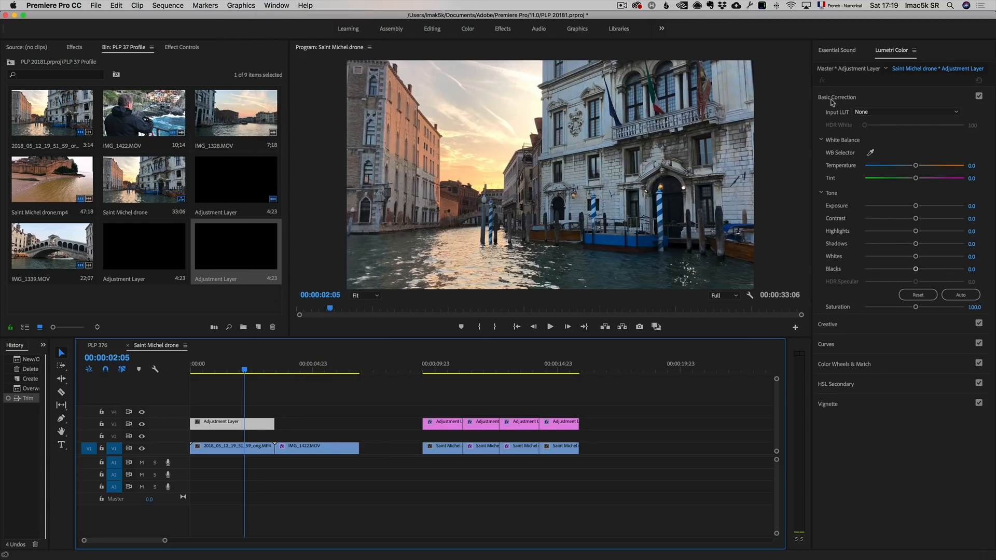
click(909, 112)
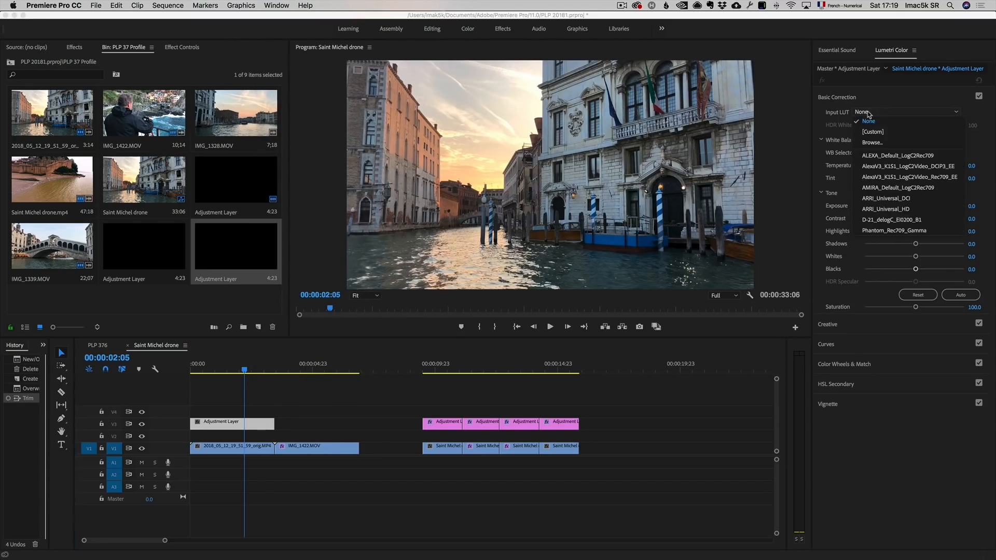
click(873, 141)
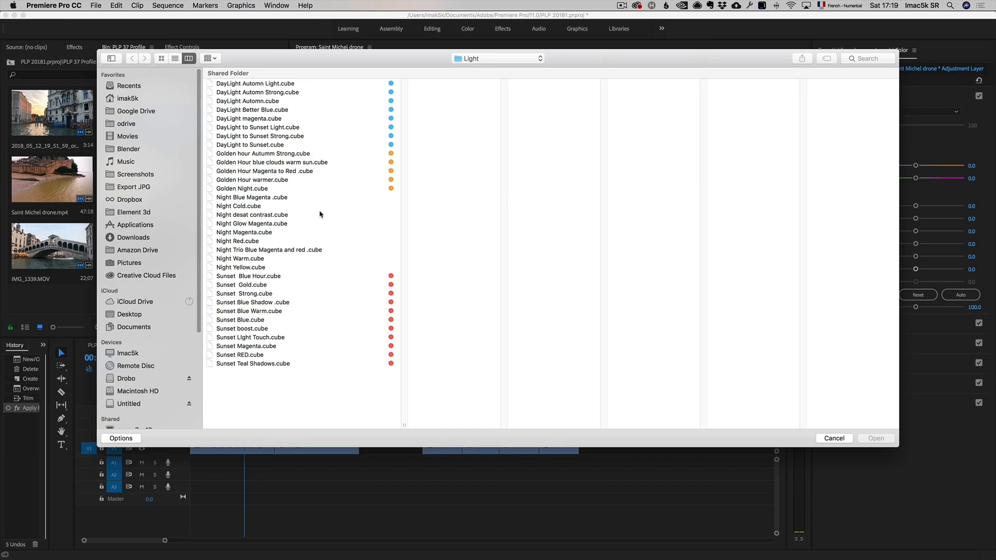
mouse_move(310, 87)
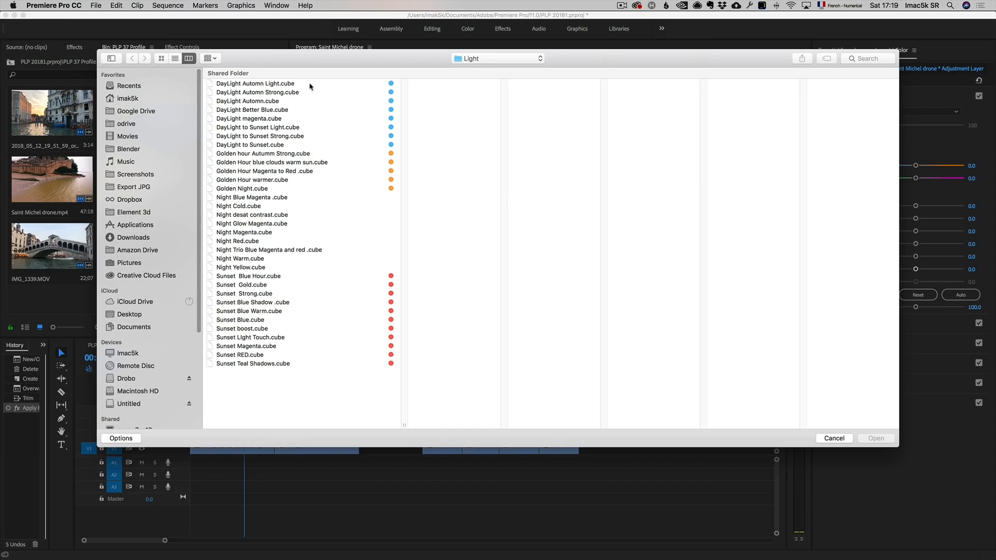
mouse_move(303, 171)
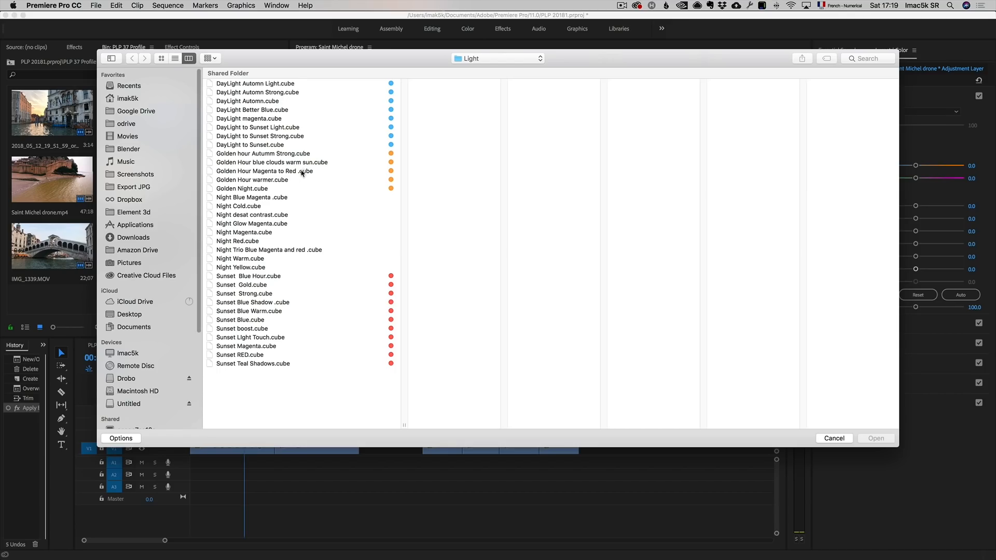
mouse_move(284, 145)
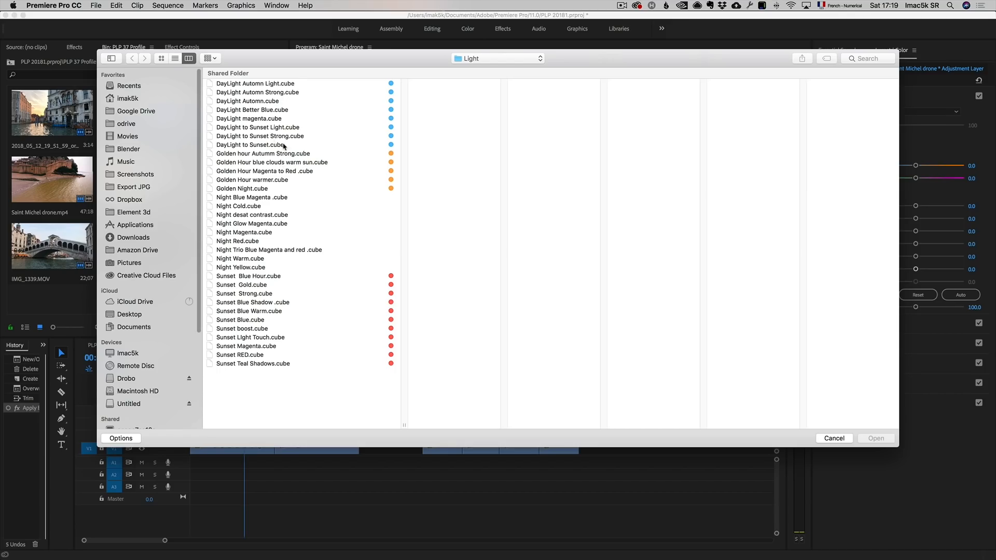
click(834, 438)
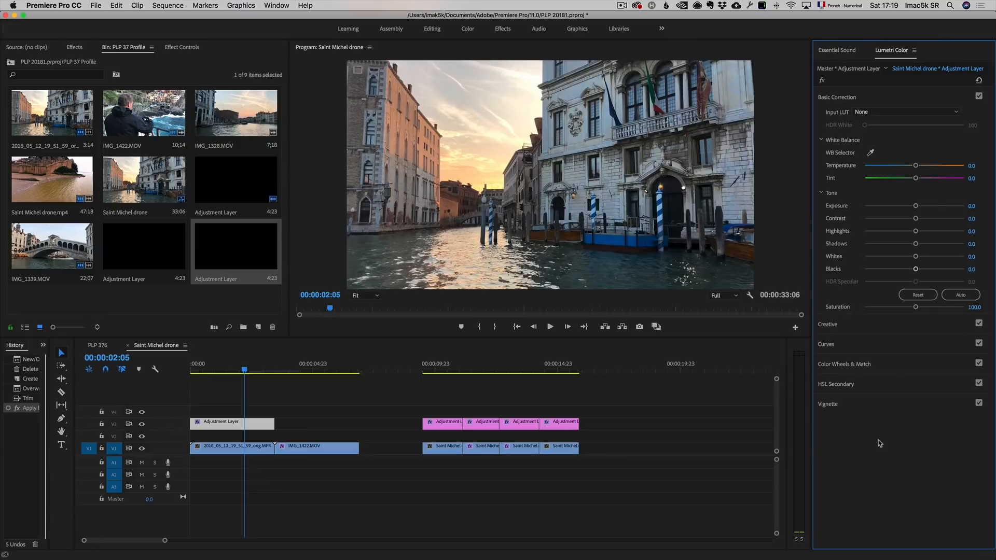
click(890, 112)
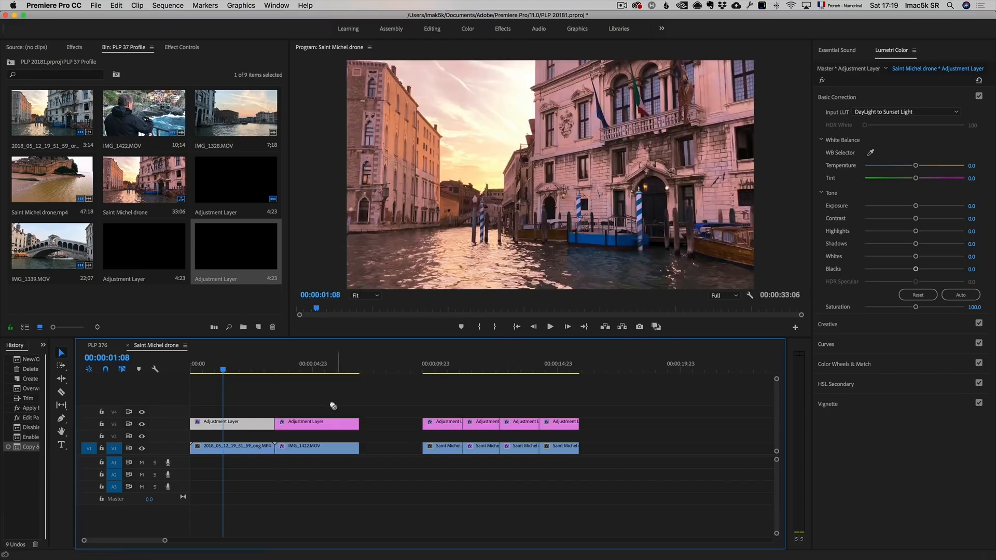
Select the copied adjustment layer over the second clip, then hide track V3 to compare
click(318, 370)
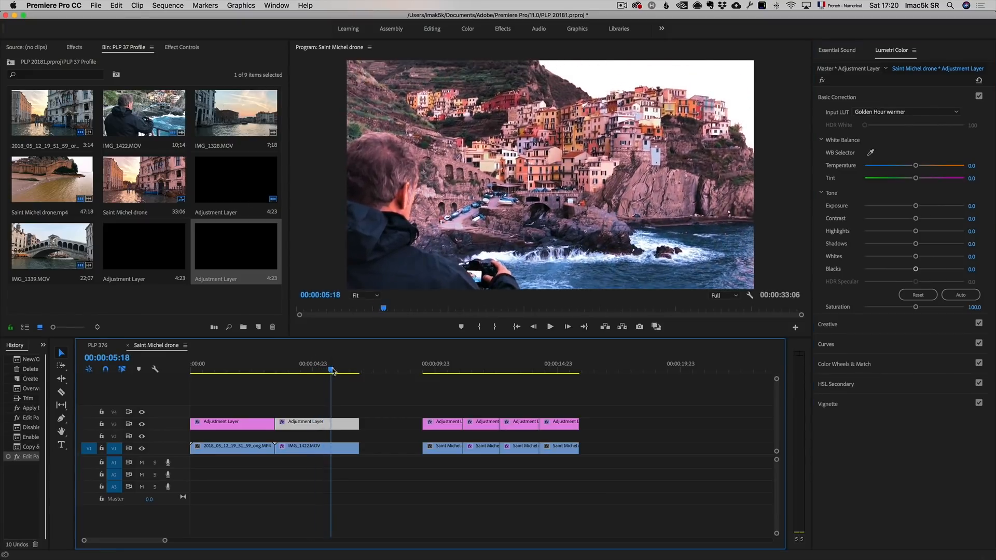
click(142, 424)
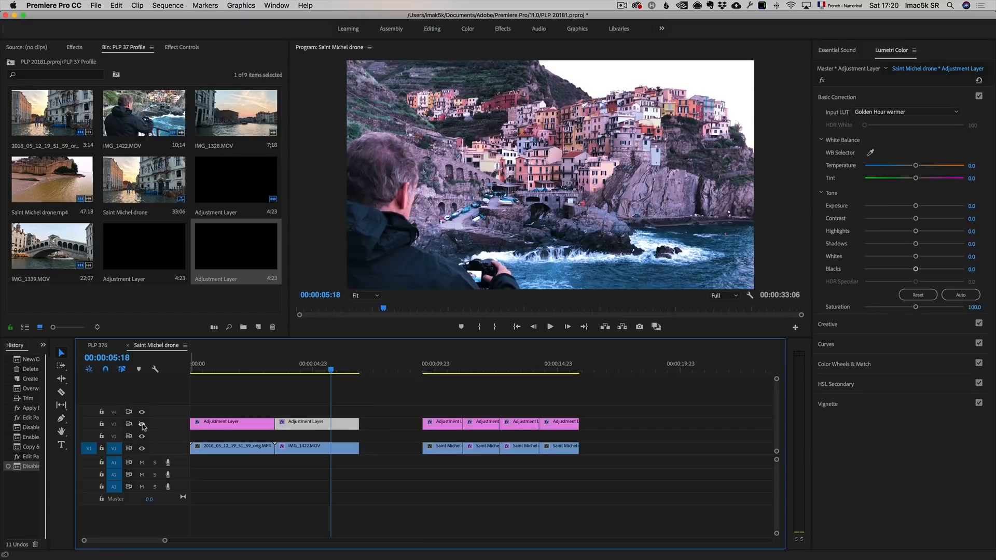